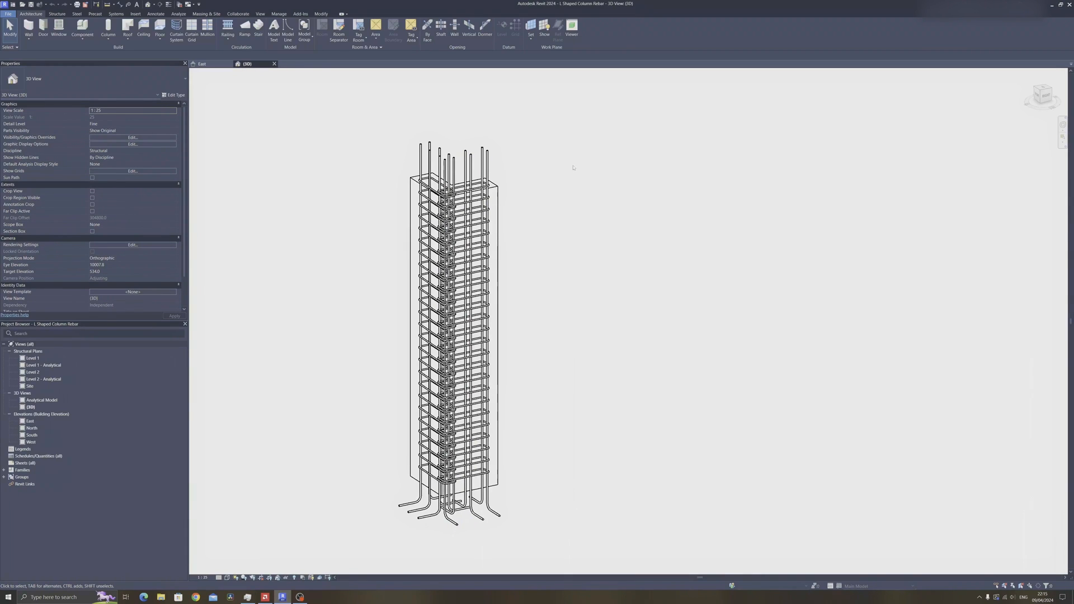
mouse_move(508, 508)
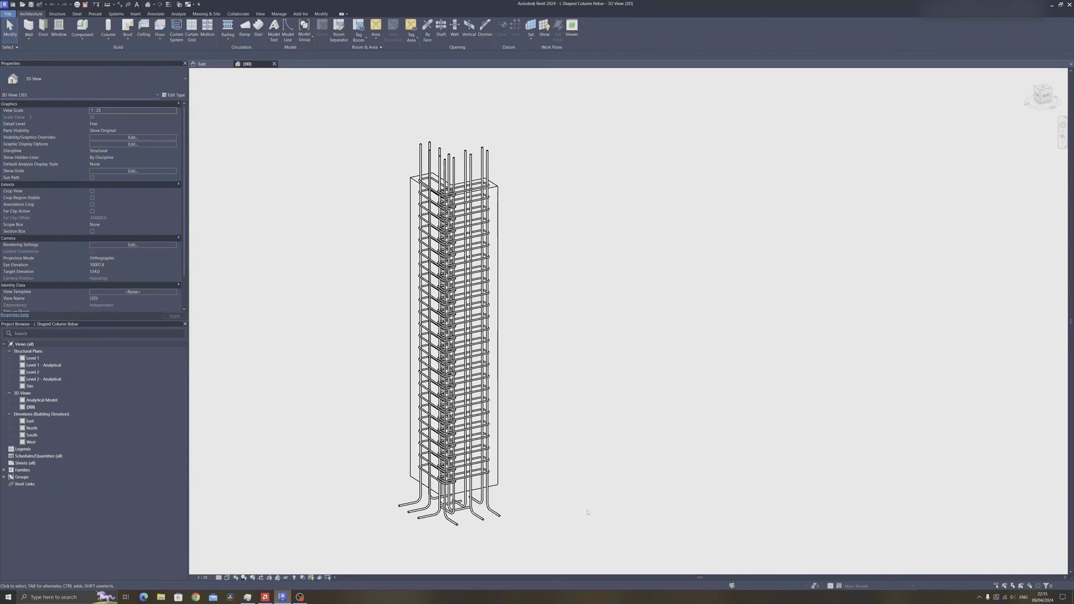
- Open the Level 1 structural plan from the Project Browser
left_click(55, 14)
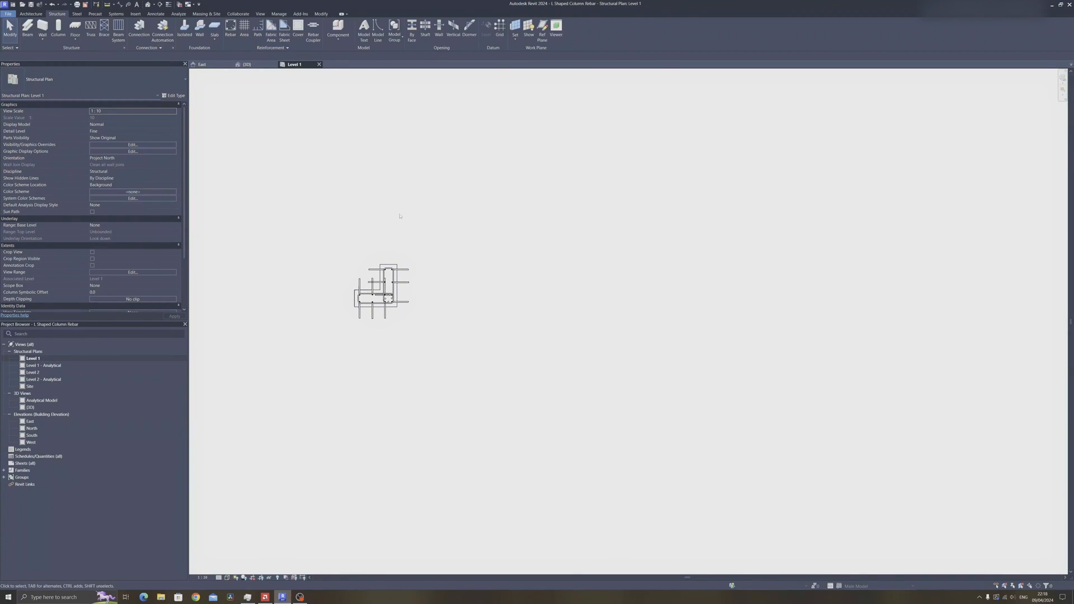
- Place an L Column in the Level 1 plan with its top level set to Level 2
left_click(56, 28)
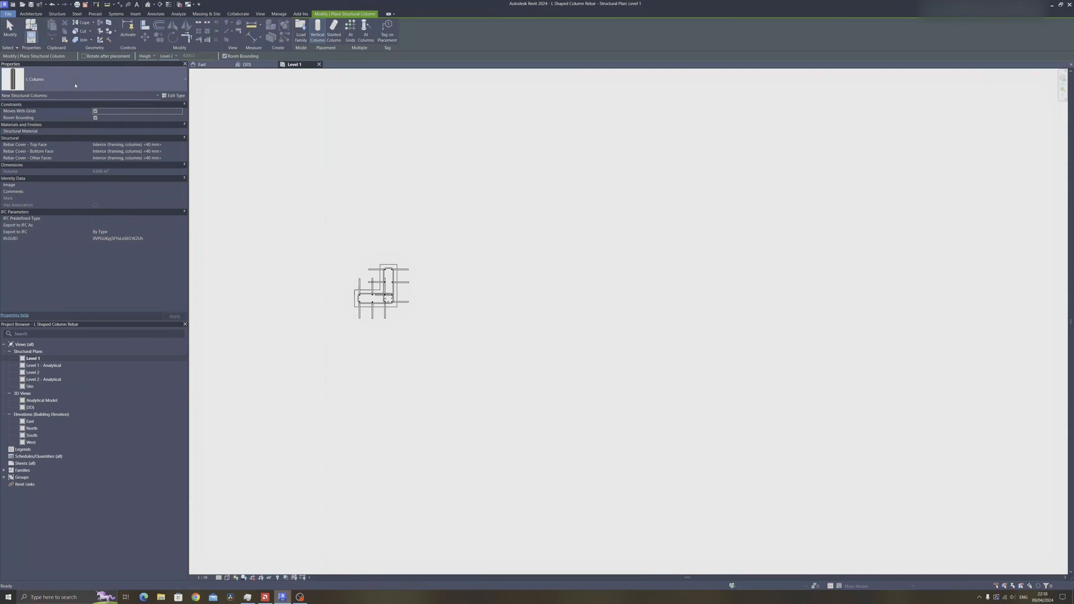
mouse_move(69, 84)
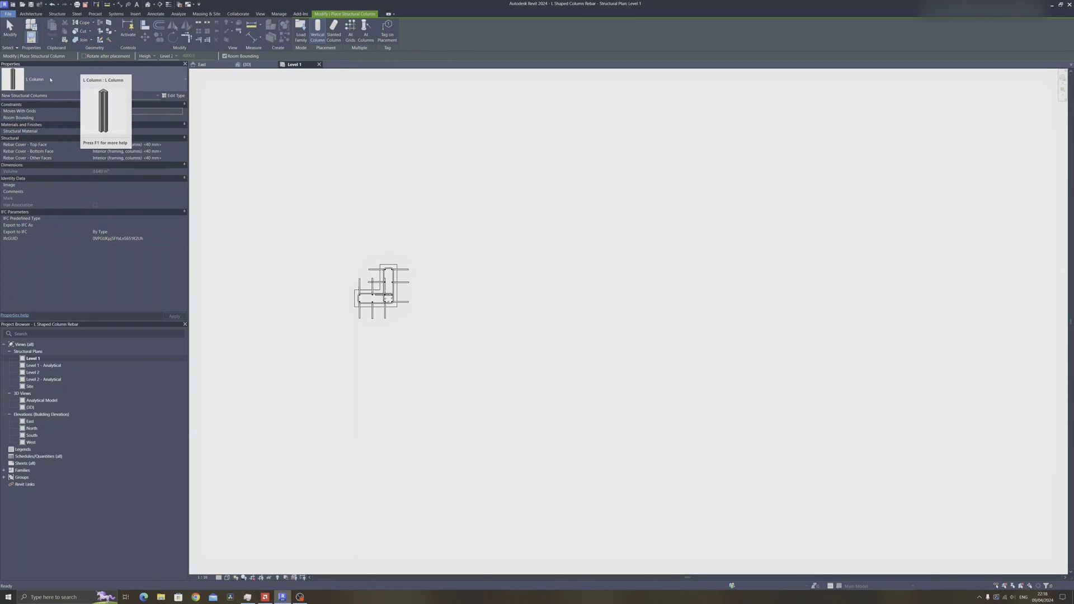
mouse_move(55, 81)
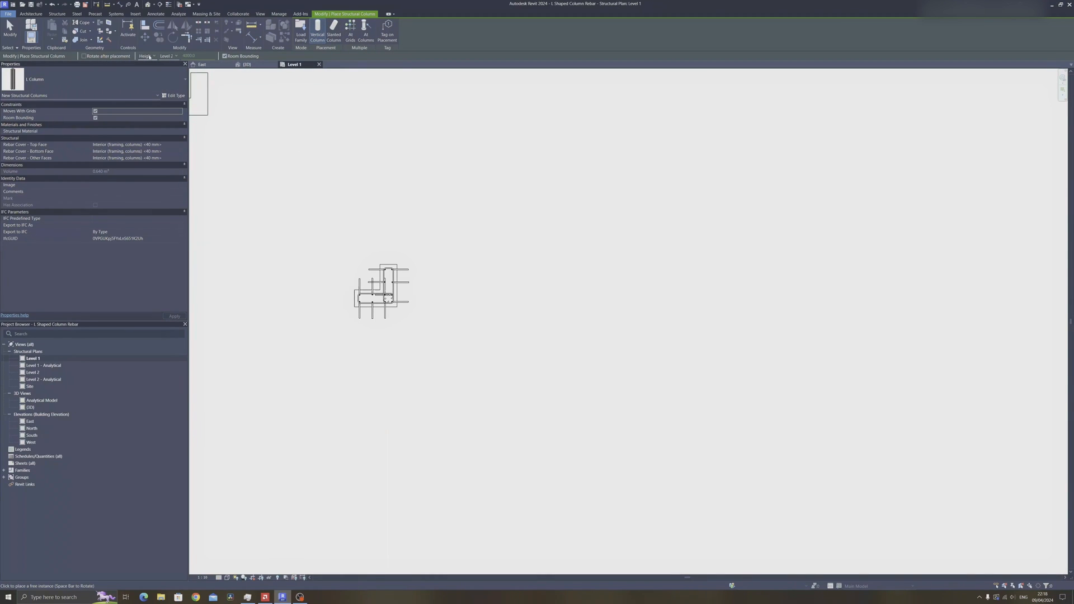
left_click(176, 56)
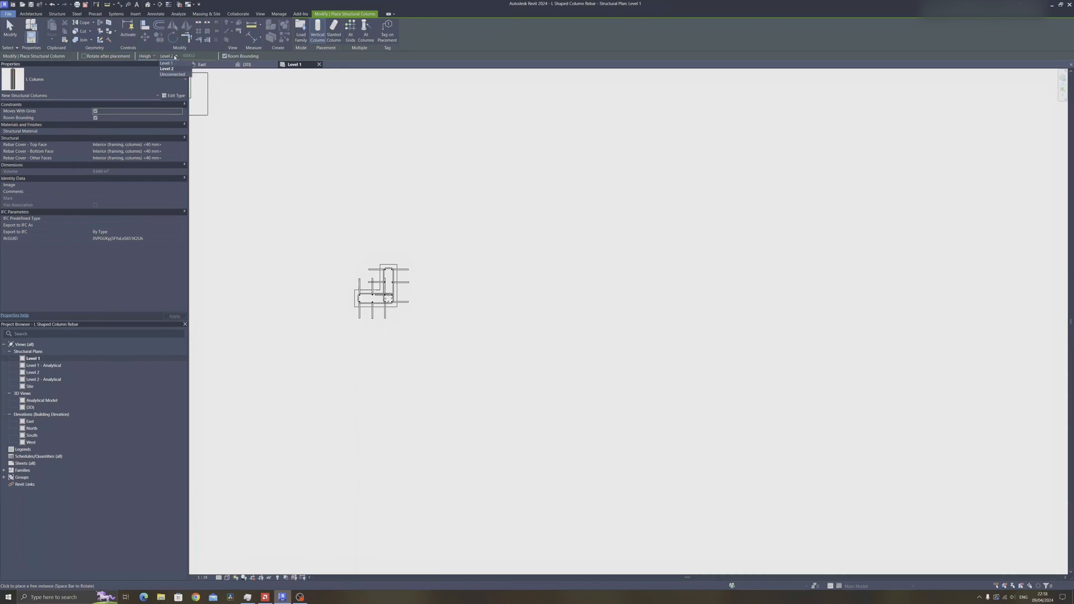
left_click(162, 70)
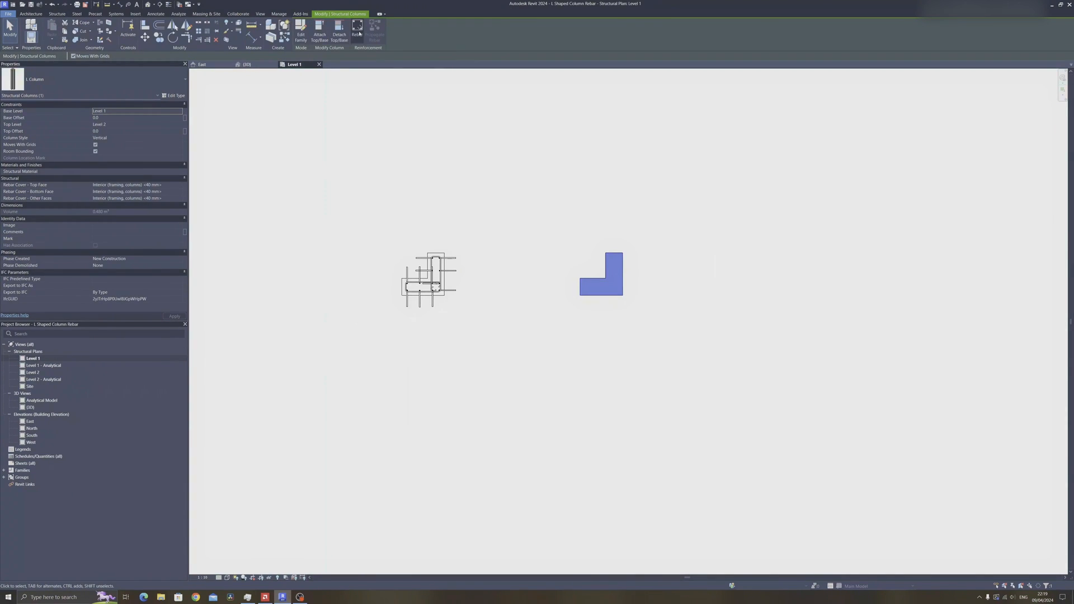
- Start Rebar placement for the column with the 10M bar size selected
left_click(357, 28)
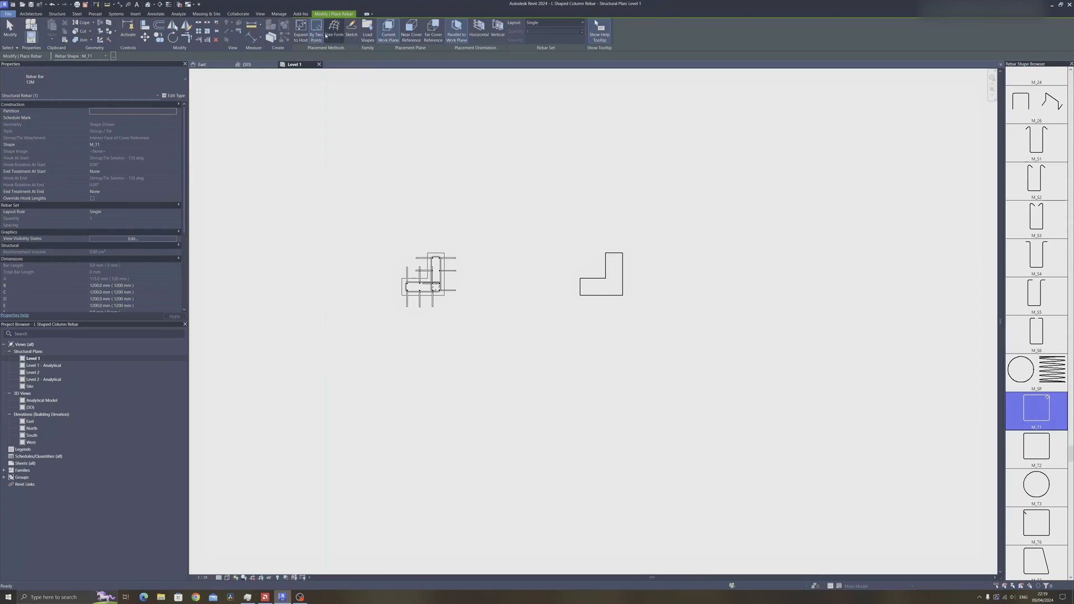
left_click(90, 79)
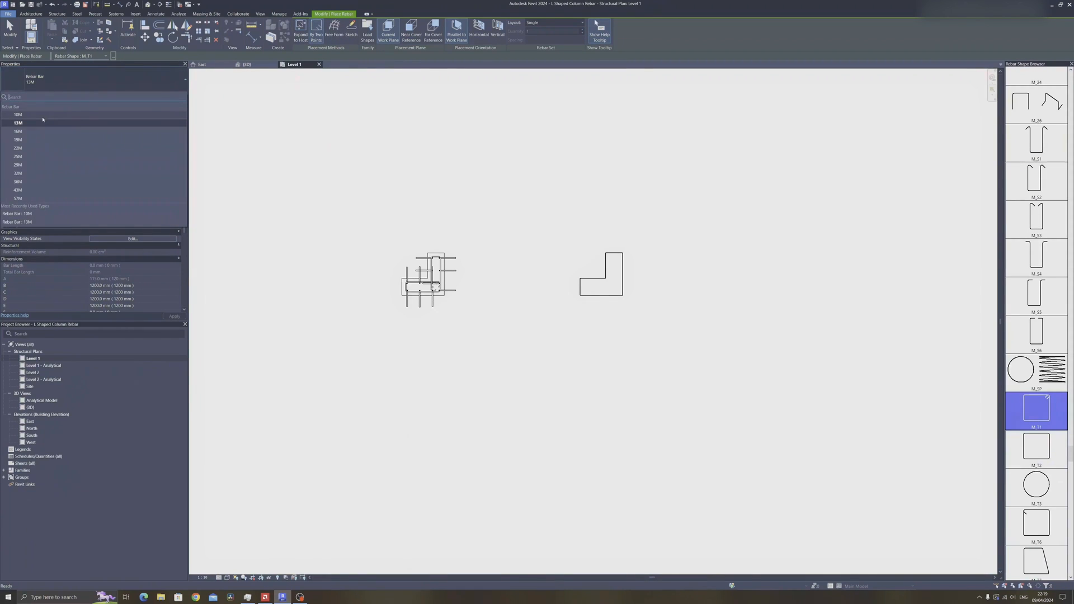
left_click(14, 114)
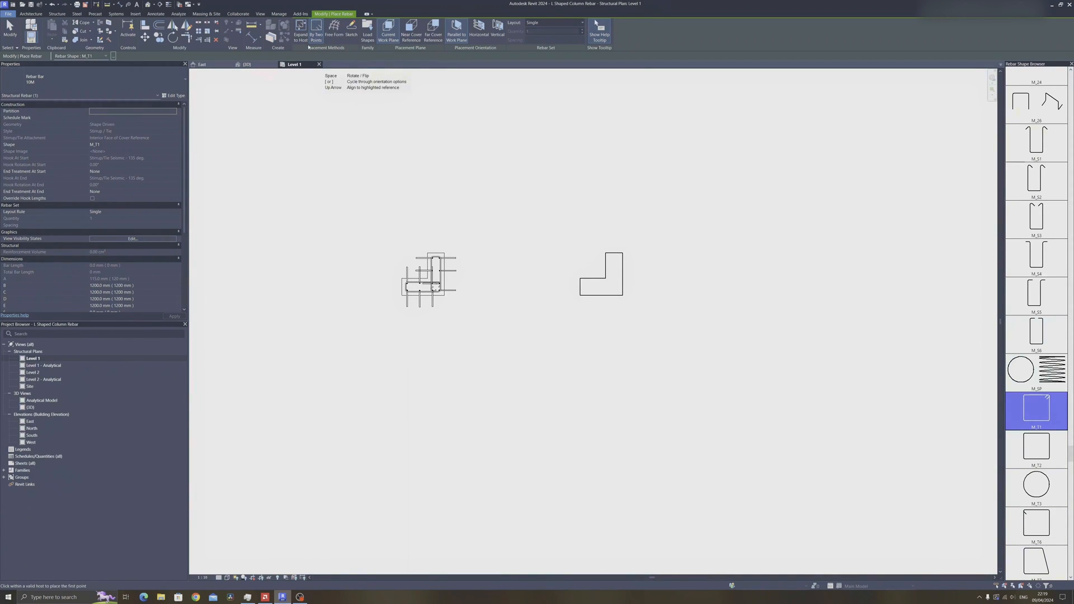
mouse_move(316, 31)
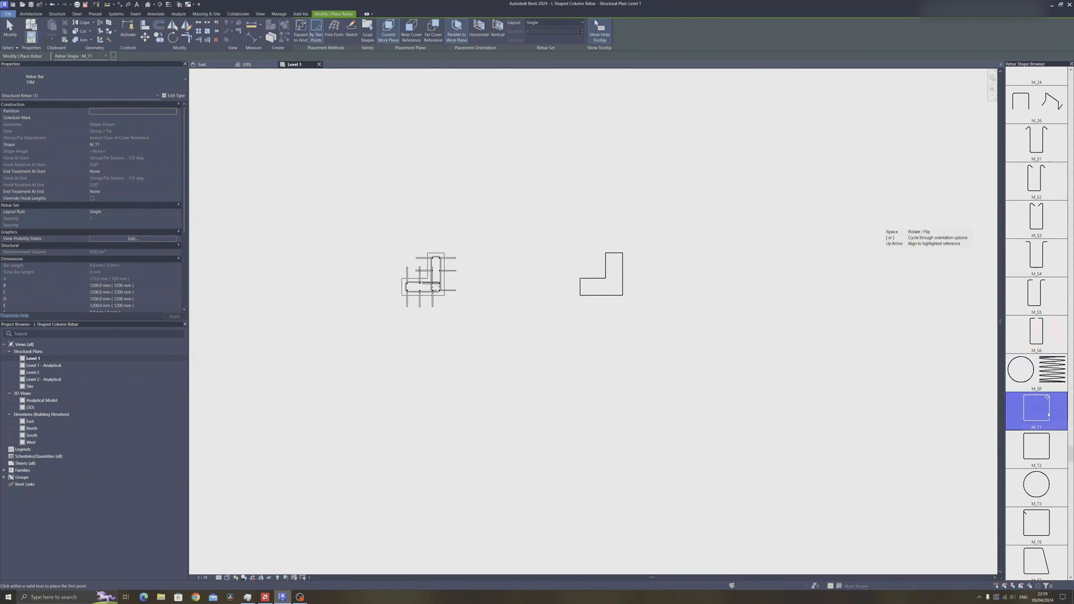
mouse_move(1008, 417)
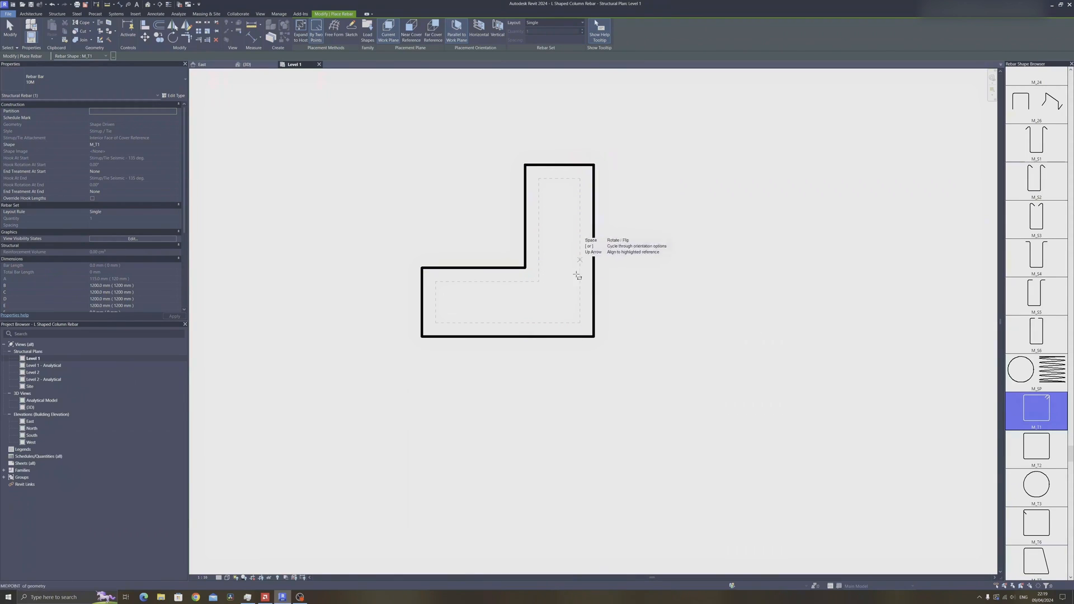
mouse_move(587, 331)
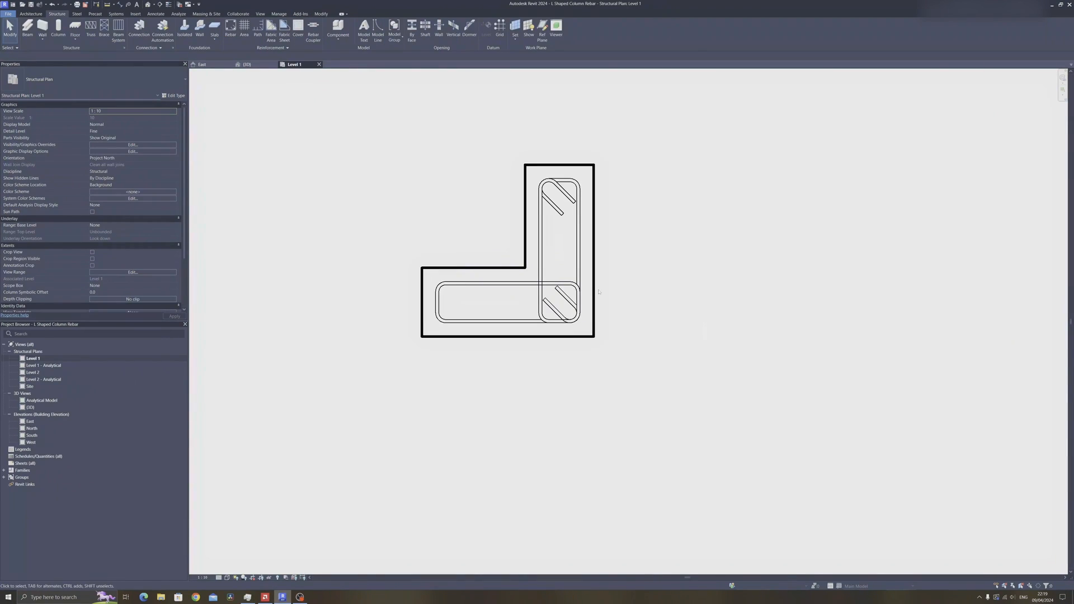
- Apply new dimensions to the horizontal and vertical ties in the Properties palette
left_click(558, 206)
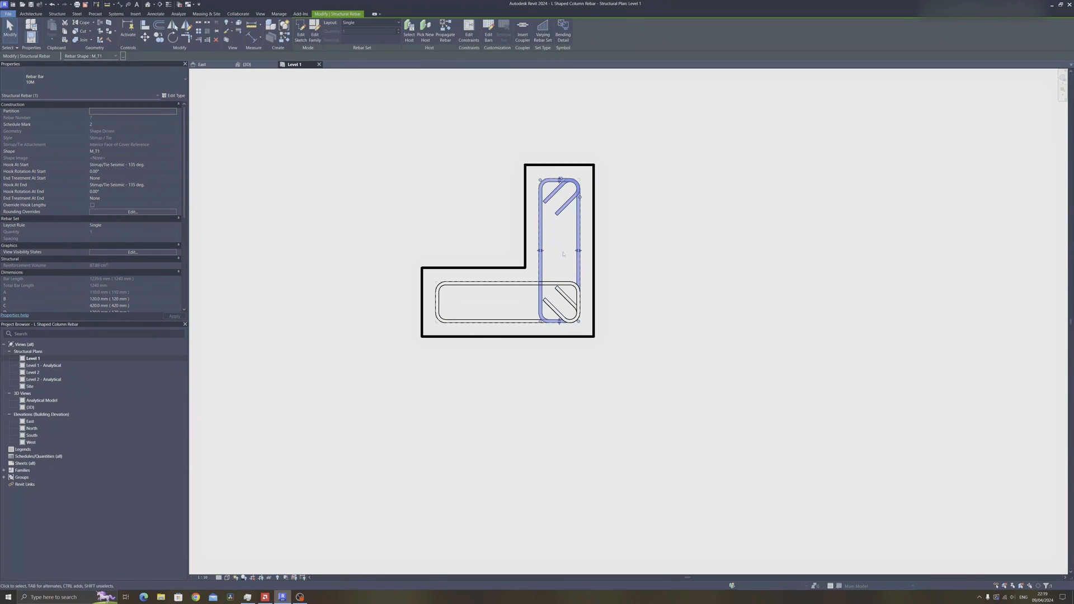
mouse_move(754, 307)
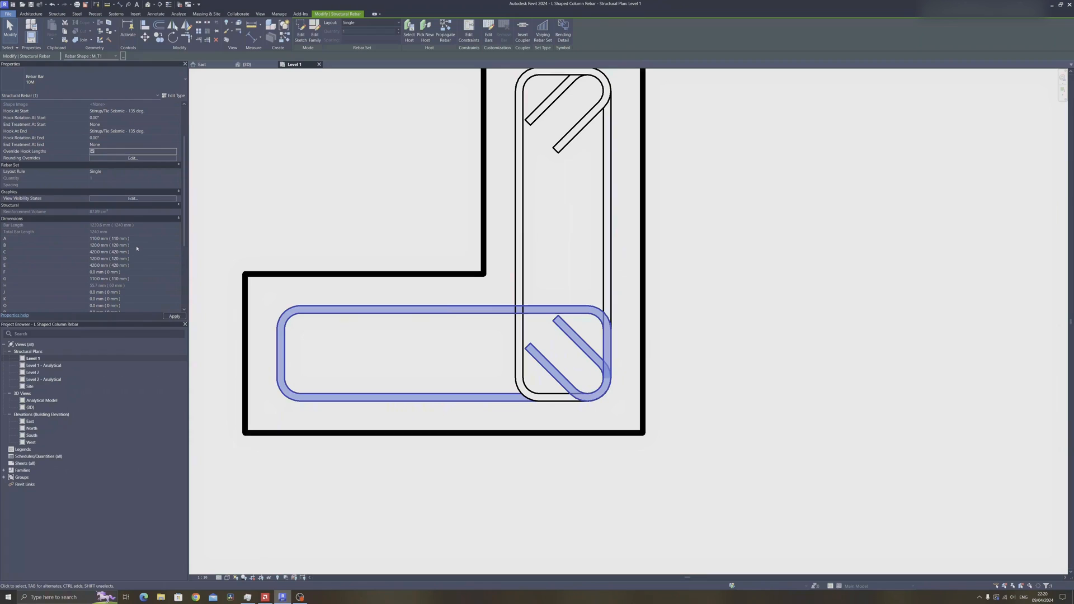
left_click(100, 238)
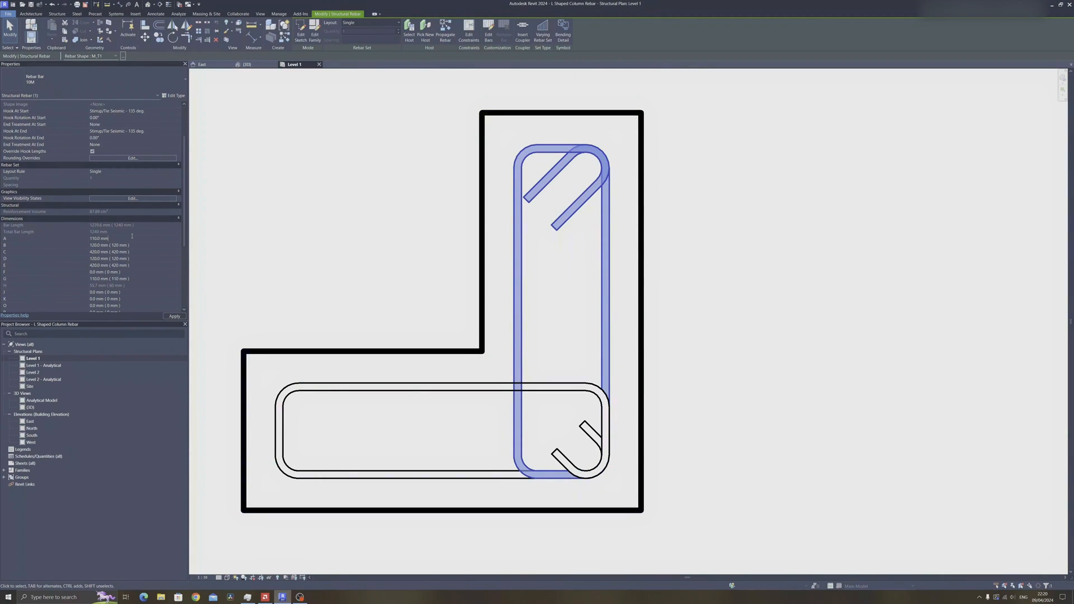
left_click(101, 238)
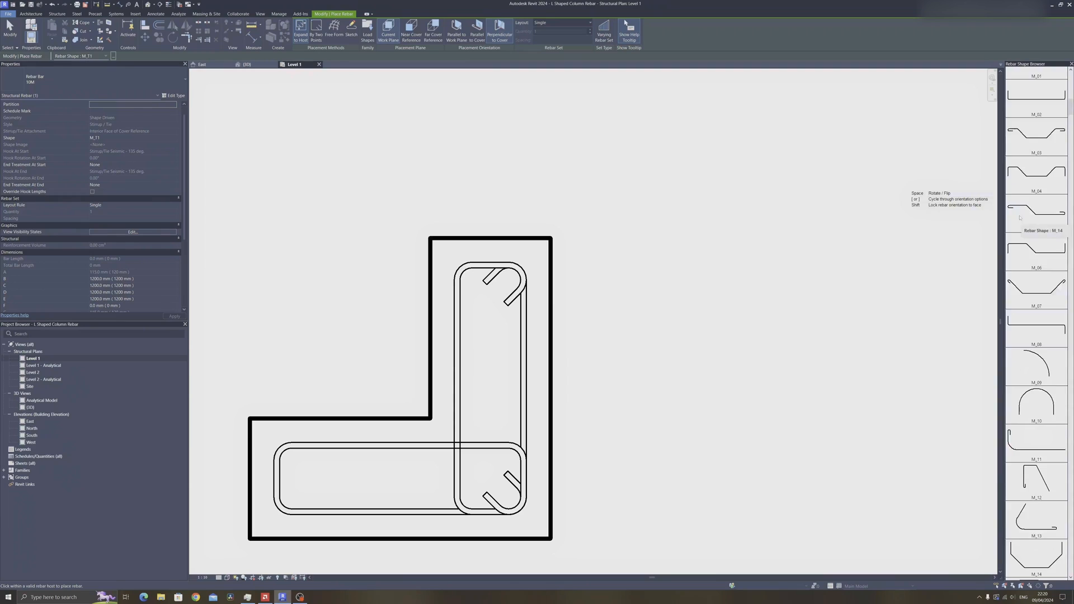
- Choose the straight M_00 bar shape for the vertical bars
left_click(1039, 90)
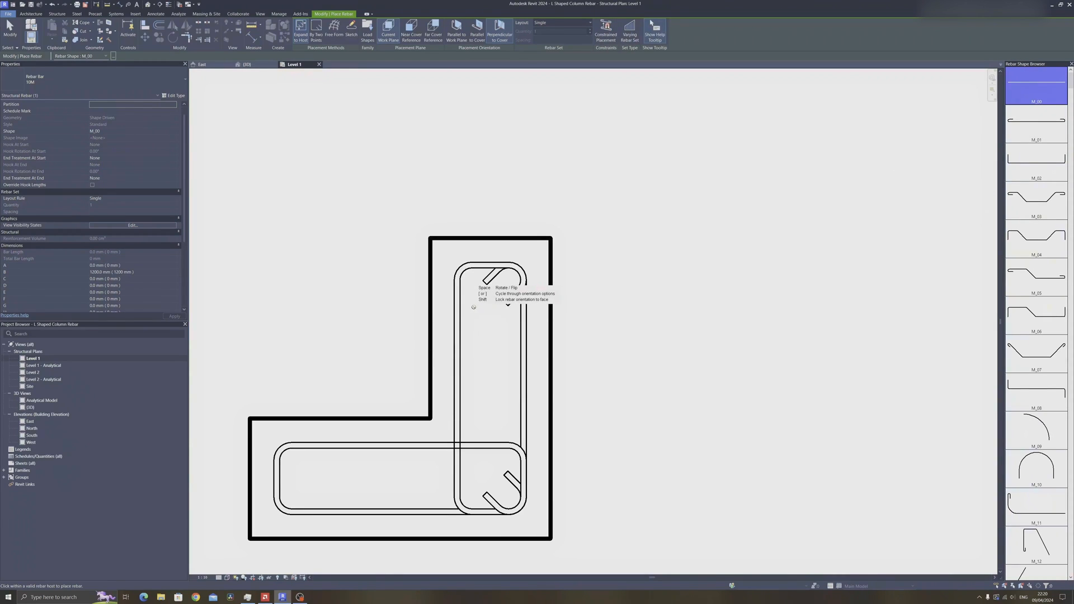
mouse_move(469, 289)
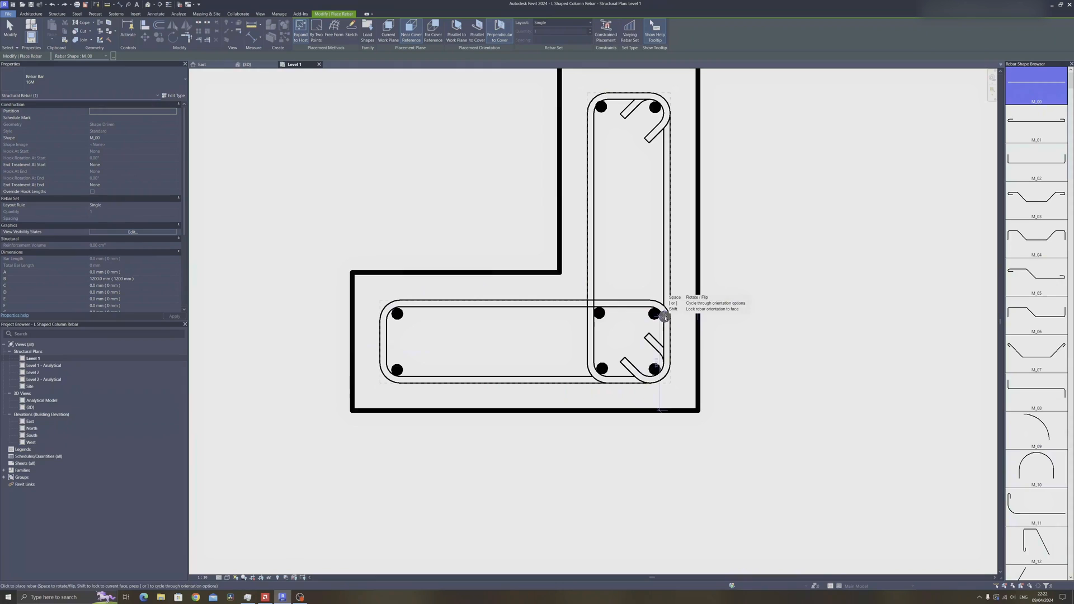
mouse_move(496, 318)
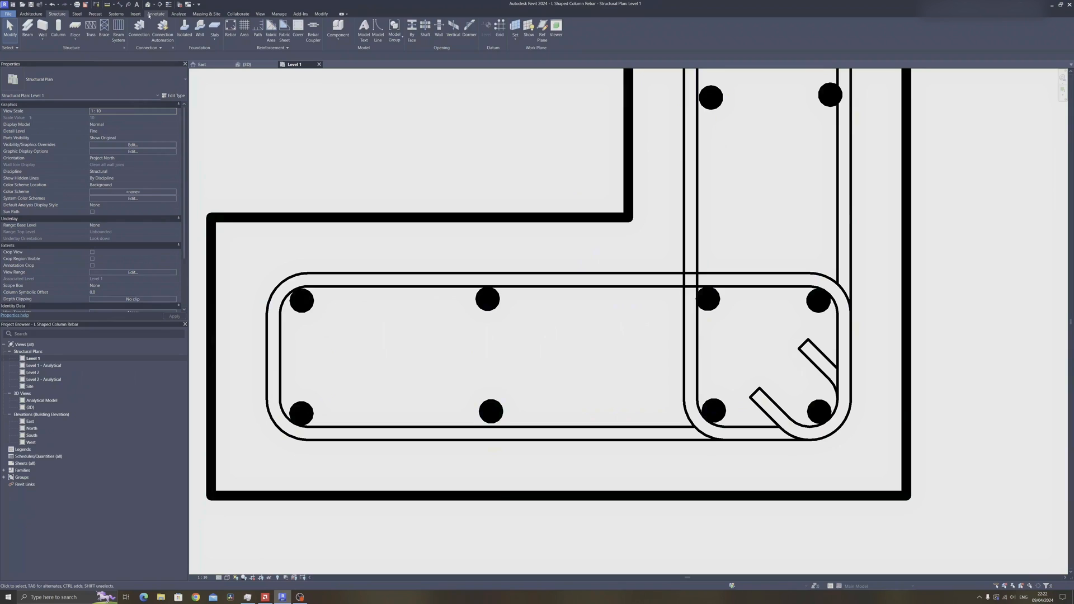
- Add an aligned dimension string across the bottom bars reading 150, 150 and 72
left_click(150, 13)
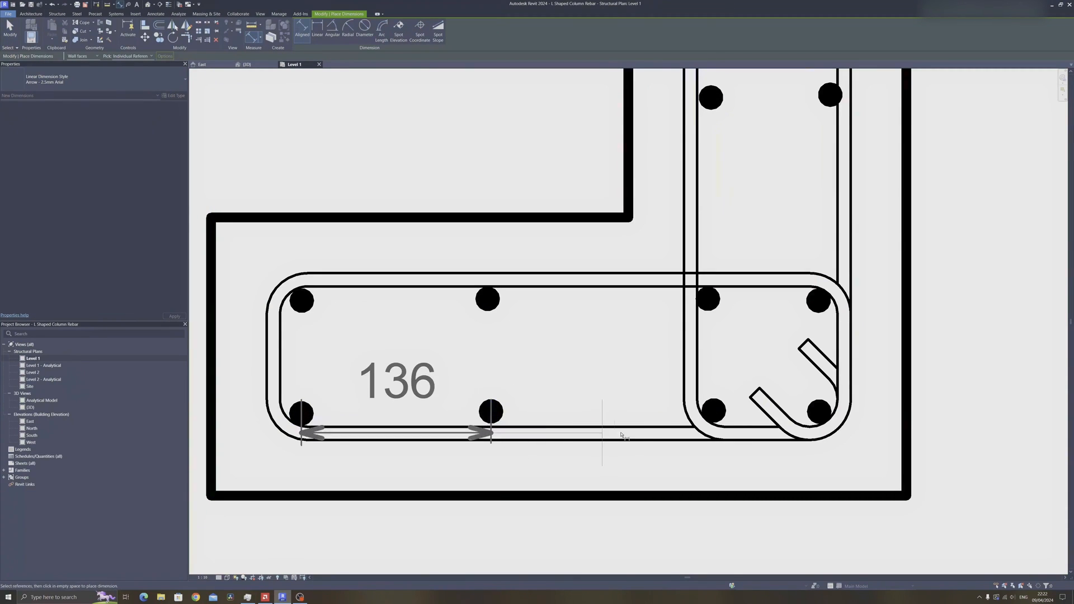
left_click(713, 409)
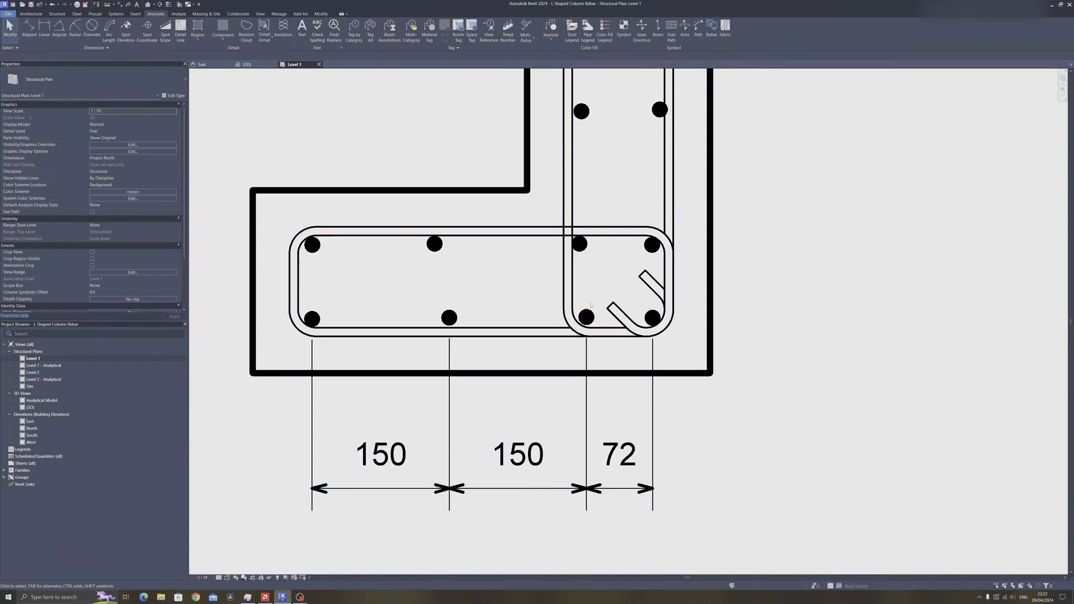
left_click(583, 317)
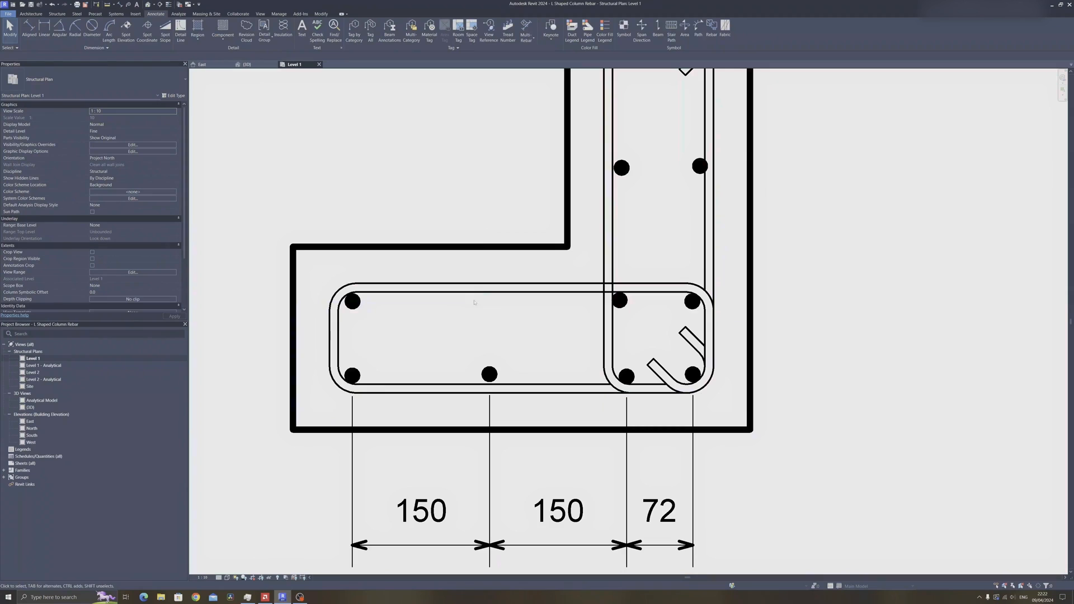
- Mirror the middle bottom bar to add a matching top-row bar at the 150 mm point
left_click(487, 375)
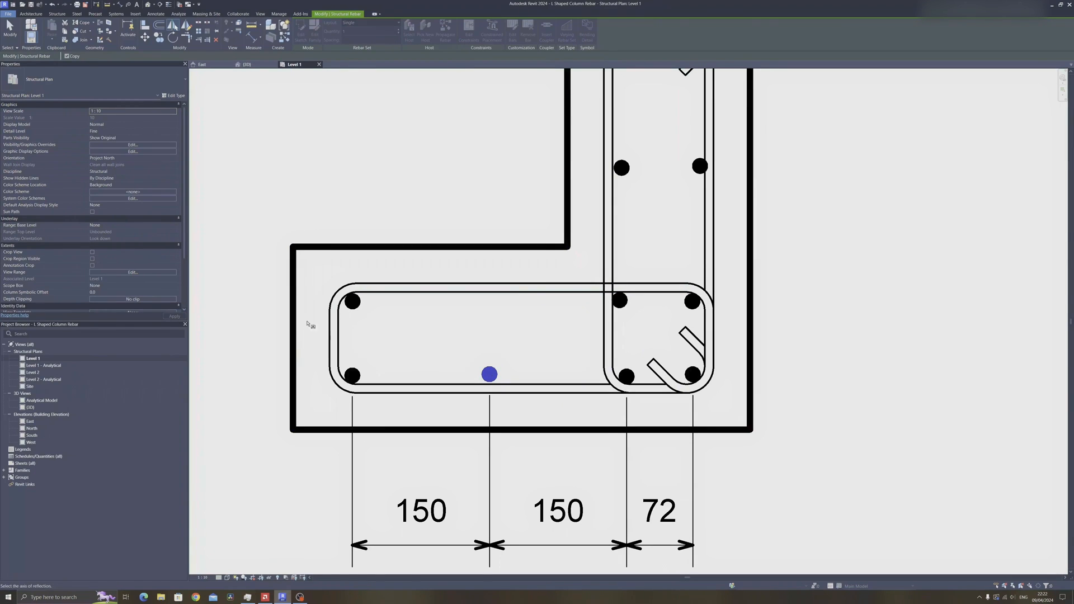
left_click(157, 14)
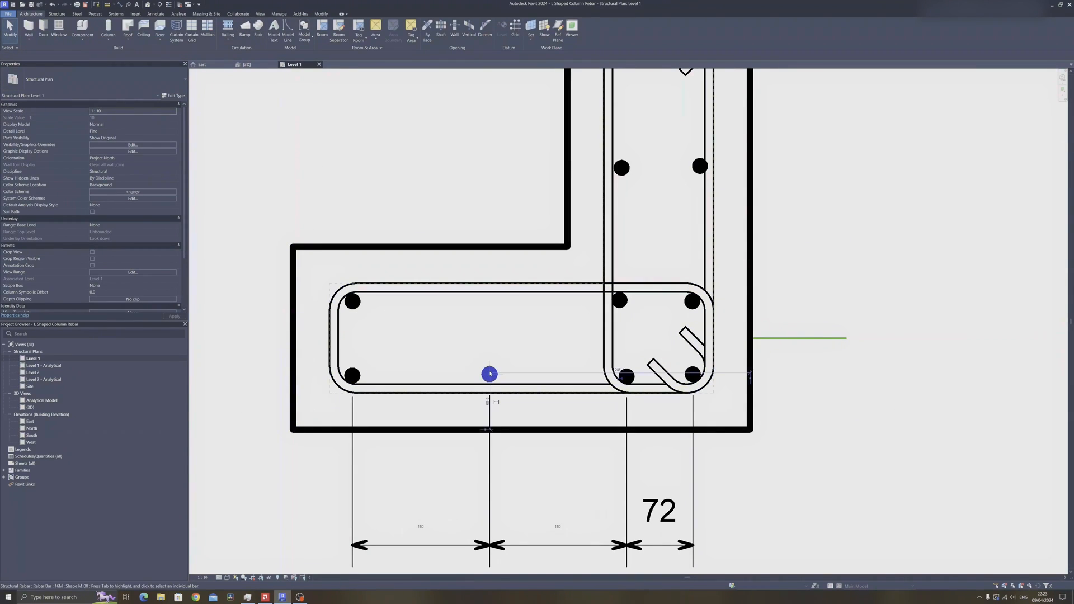
left_click(488, 374)
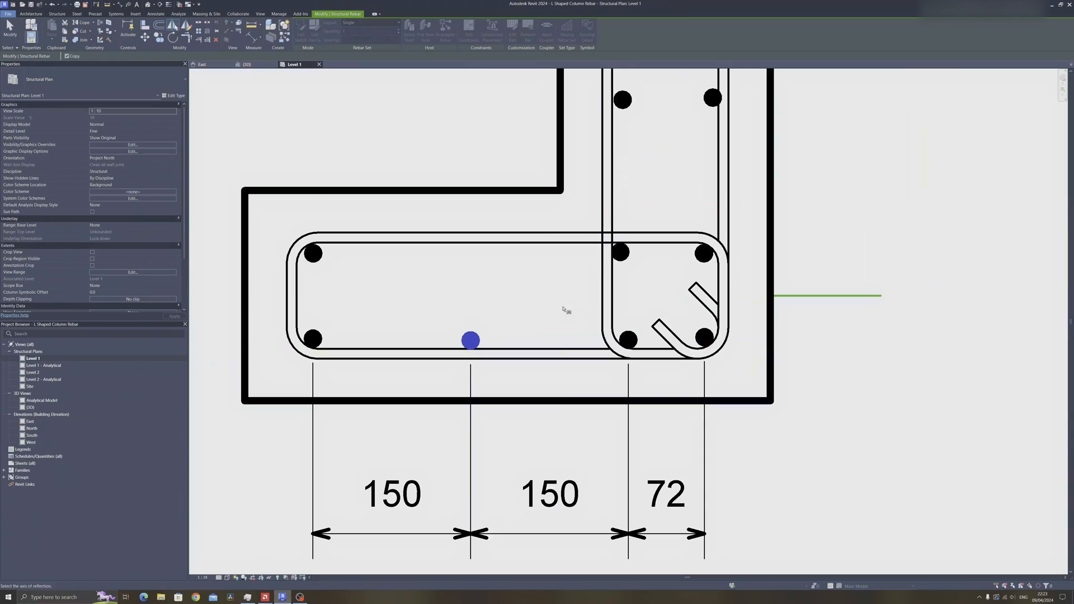
left_click(471, 340)
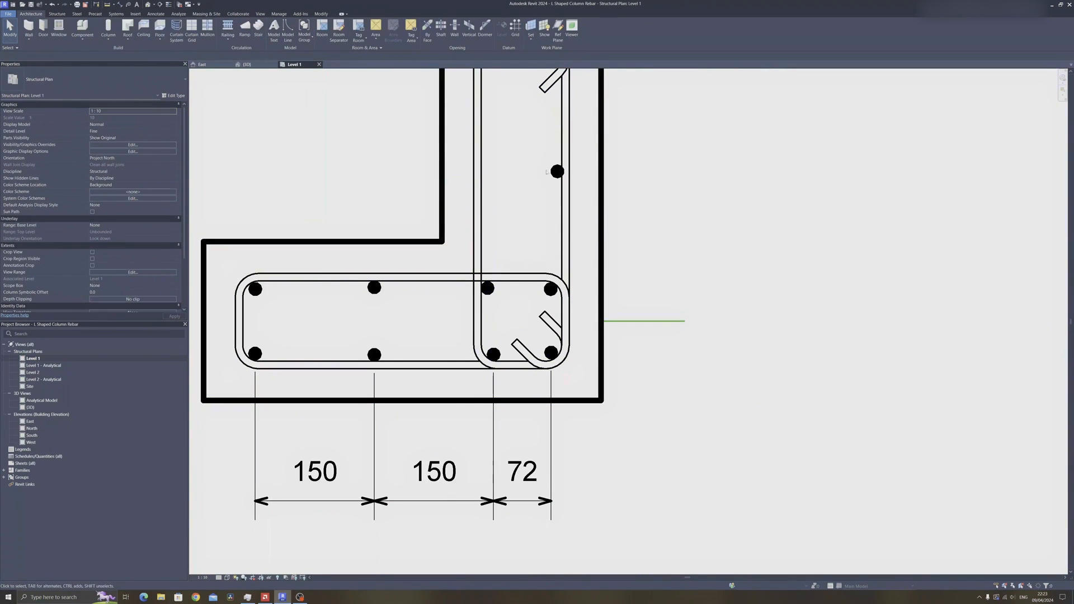
- Select all the rebar in the L-shaped column
left_click(373, 287)
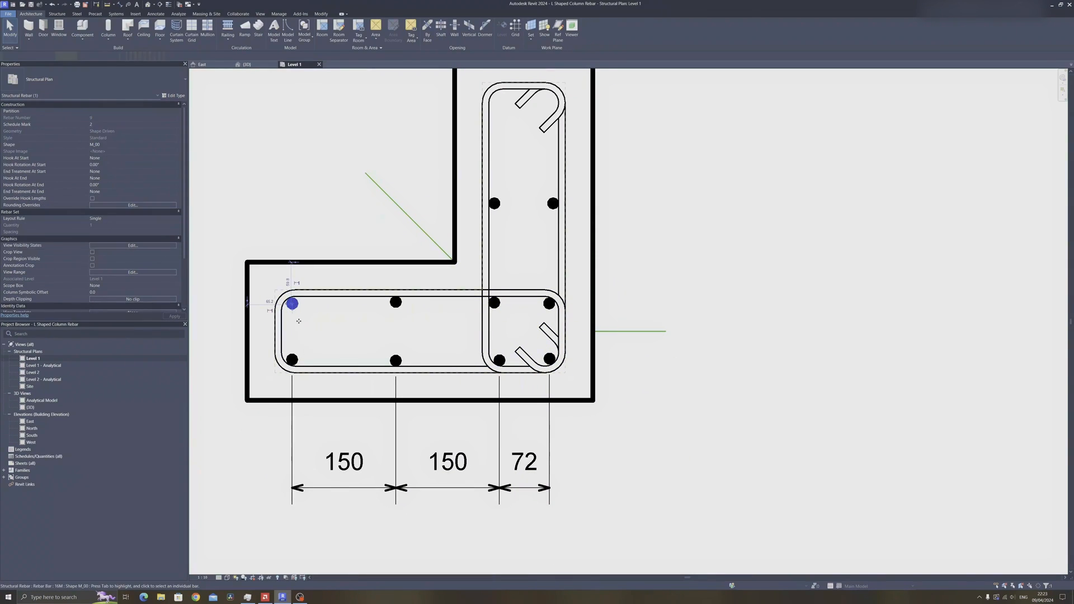
left_click(292, 303)
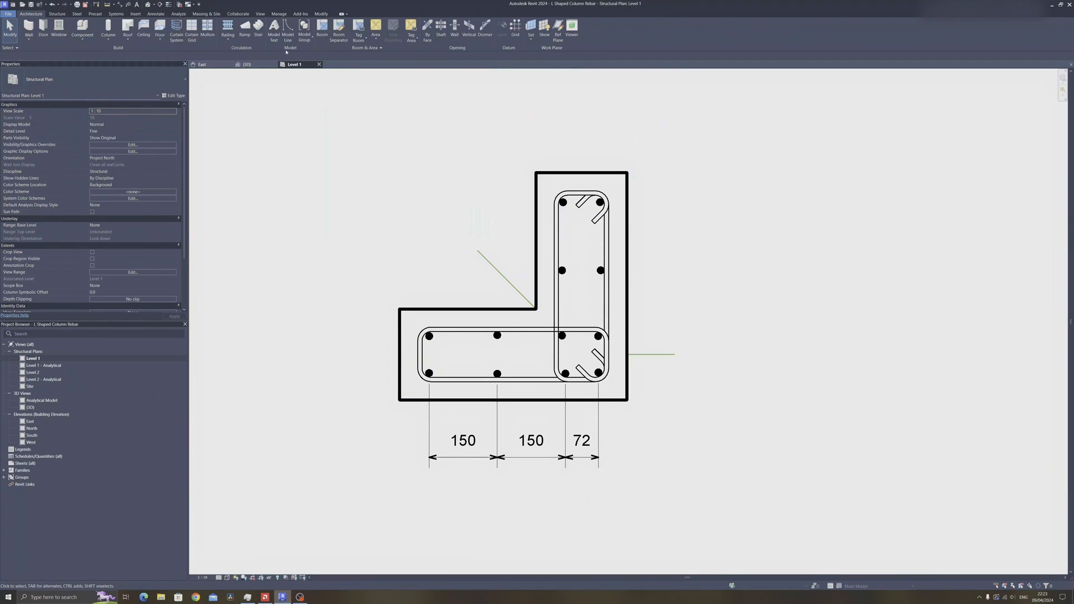
left_click(563, 271)
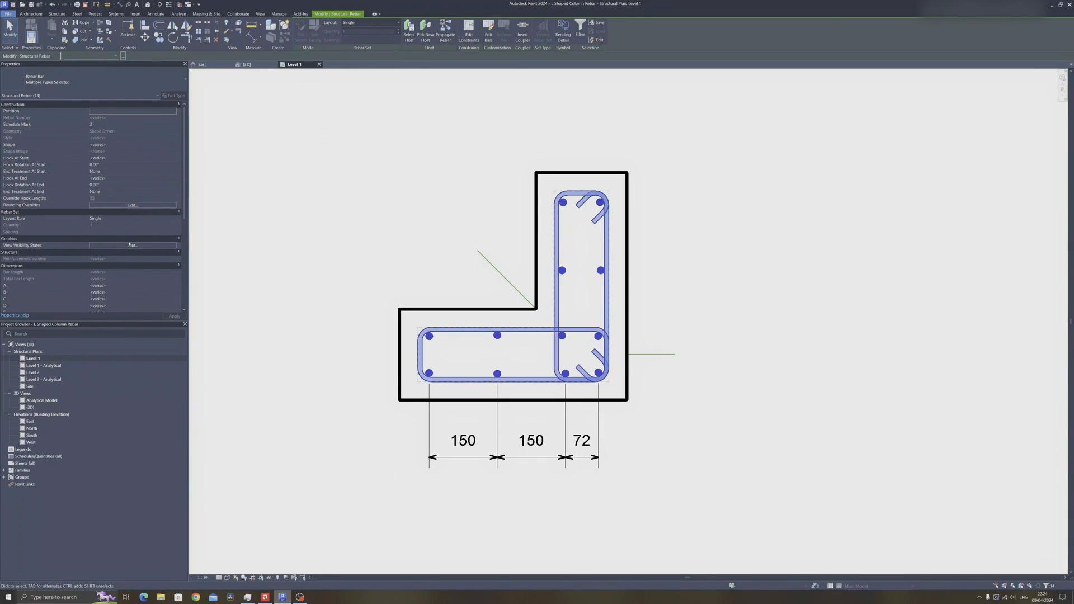
- Tick View Unobscured for {3D} in the rebar's View Visibility States, then switch to {3D}
left_click(133, 245)
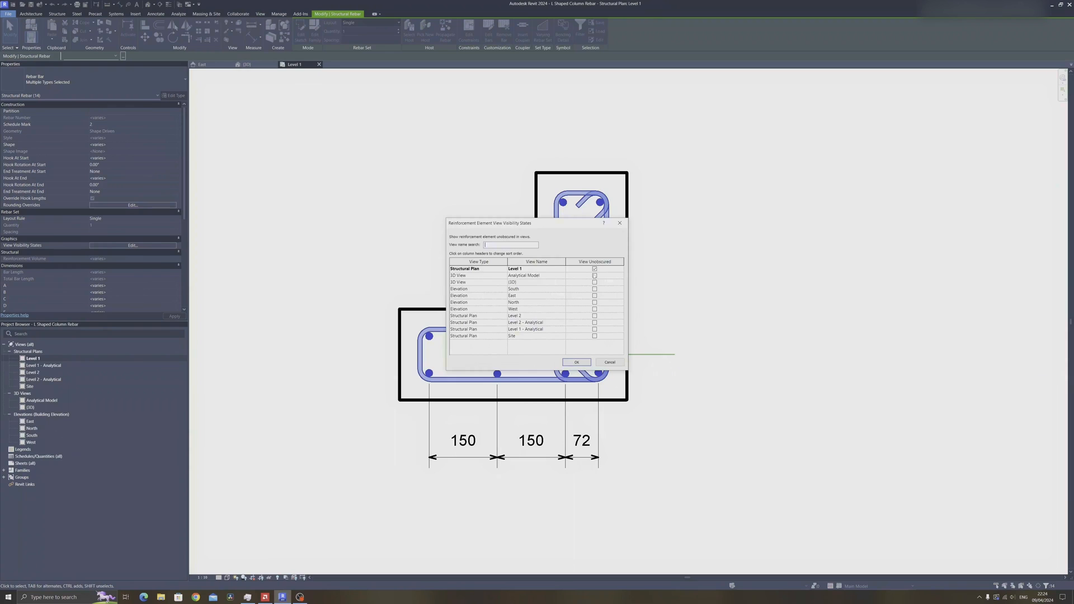
left_click(536, 282)
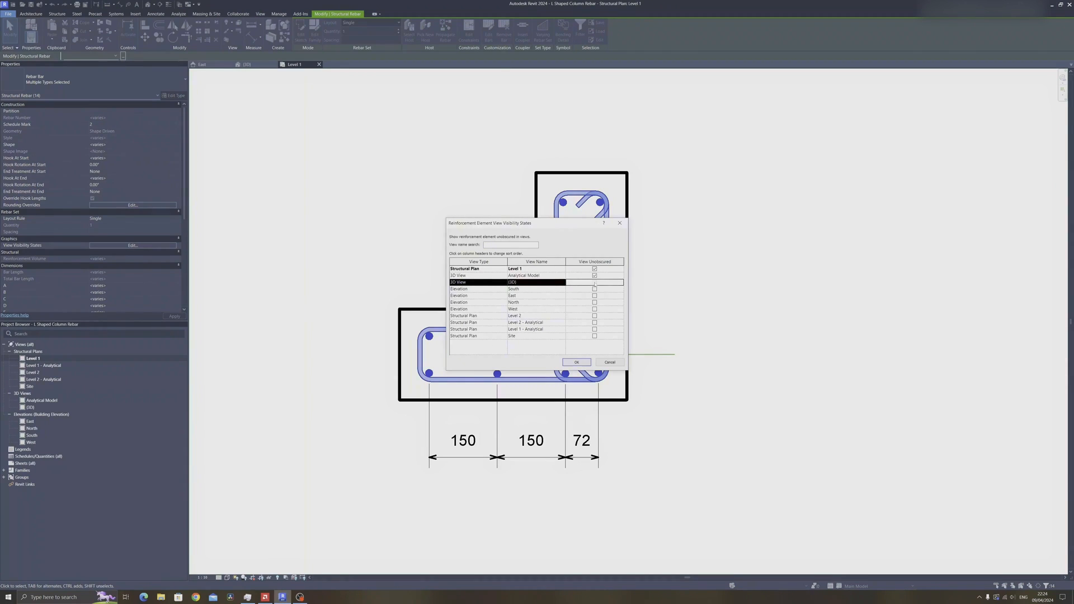
left_click(577, 362)
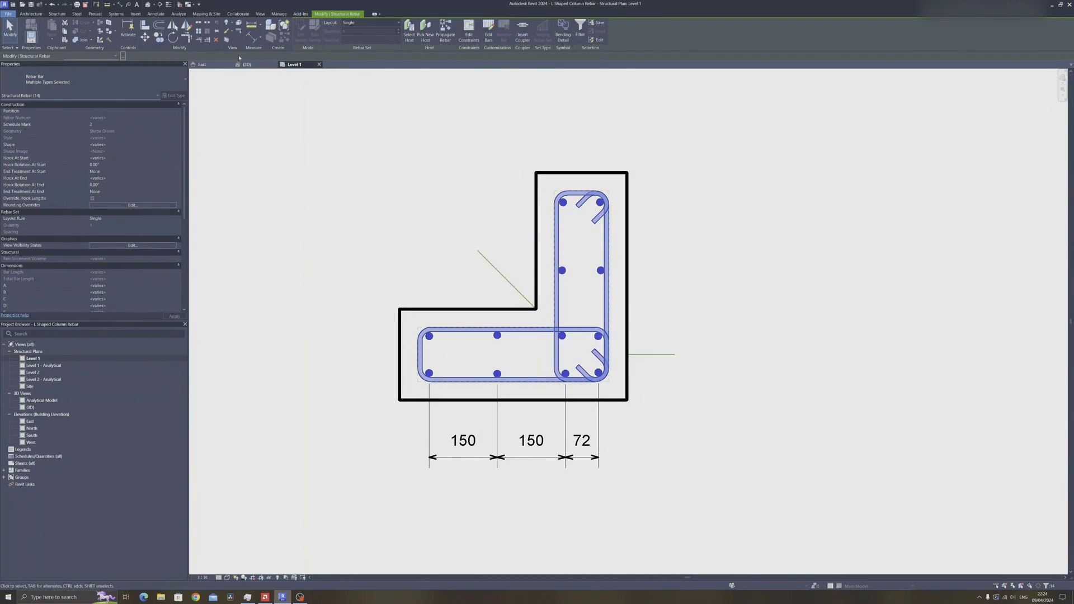
left_click(246, 64)
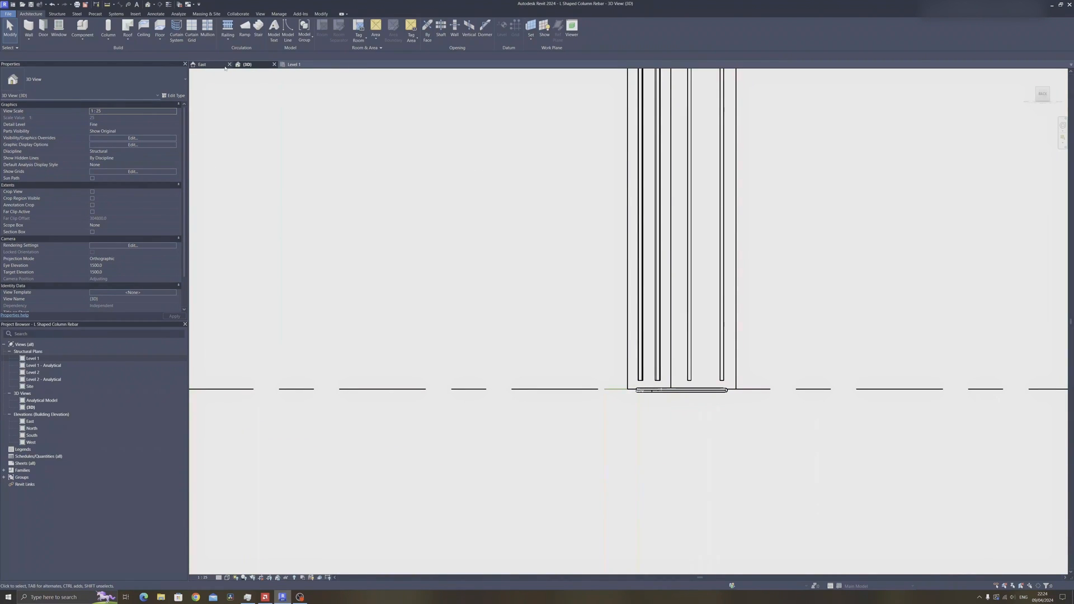
- Set the tie's layout rule to Minimum Clear Spacing with 100 mm spacing
left_click(678, 391)
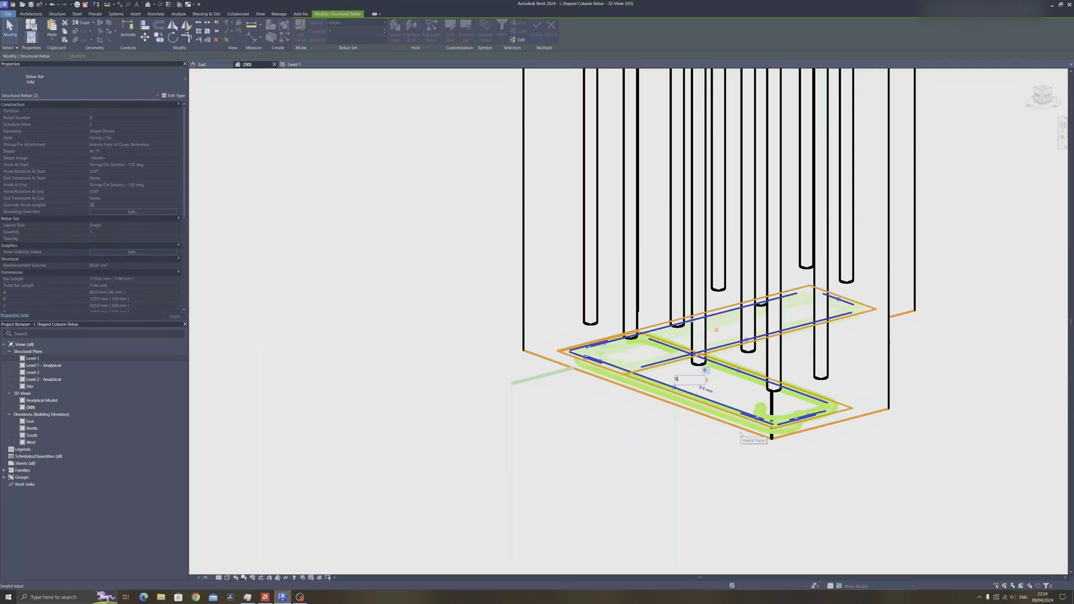
type("100")
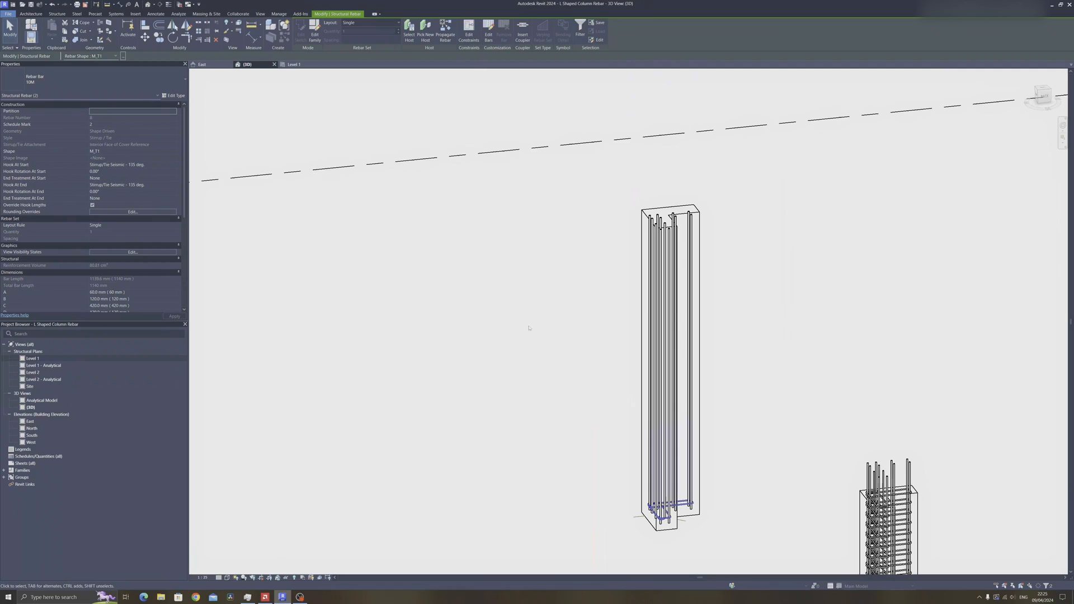
left_click(396, 22)
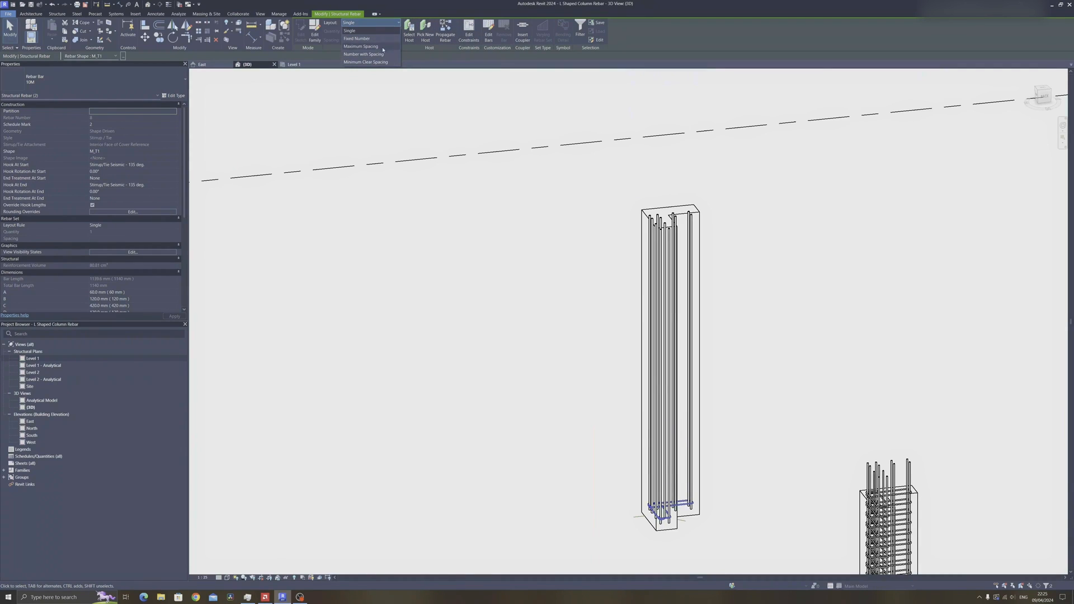
left_click(359, 38)
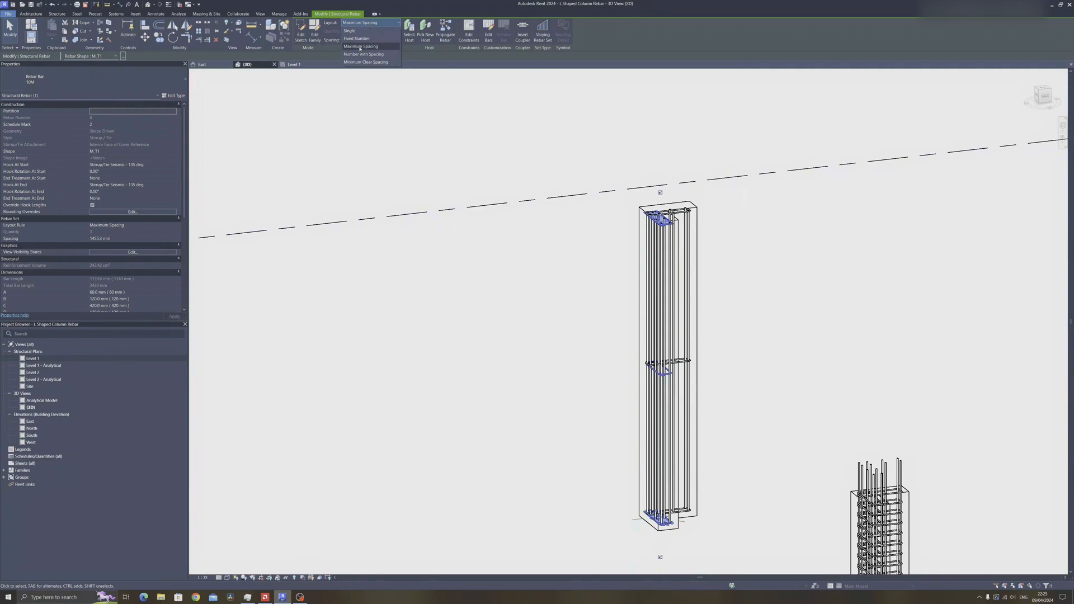
left_click(361, 45)
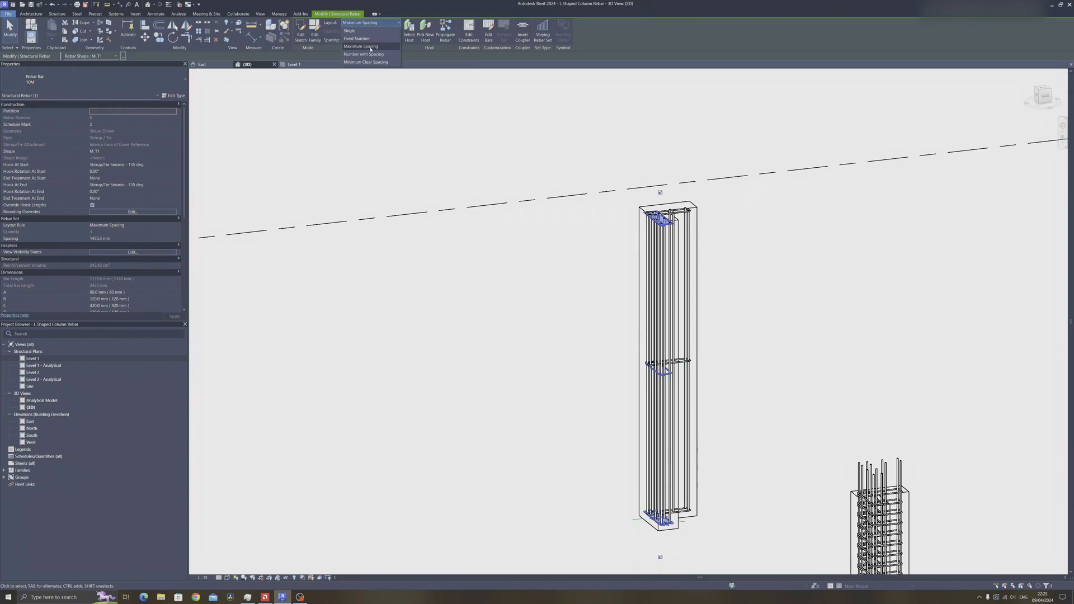
left_click(367, 54)
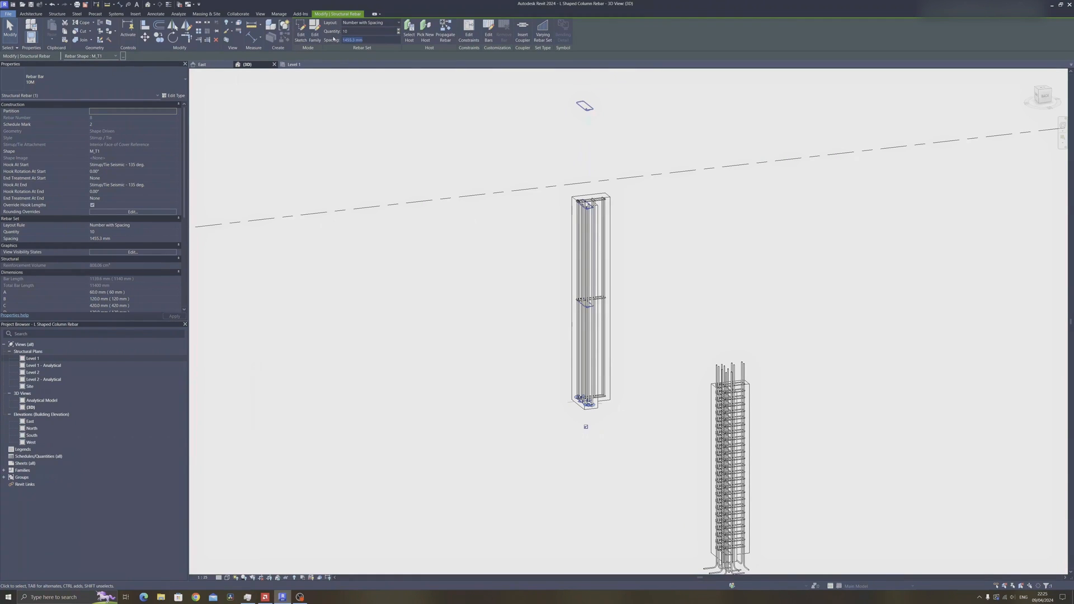
type("100.0 mm")
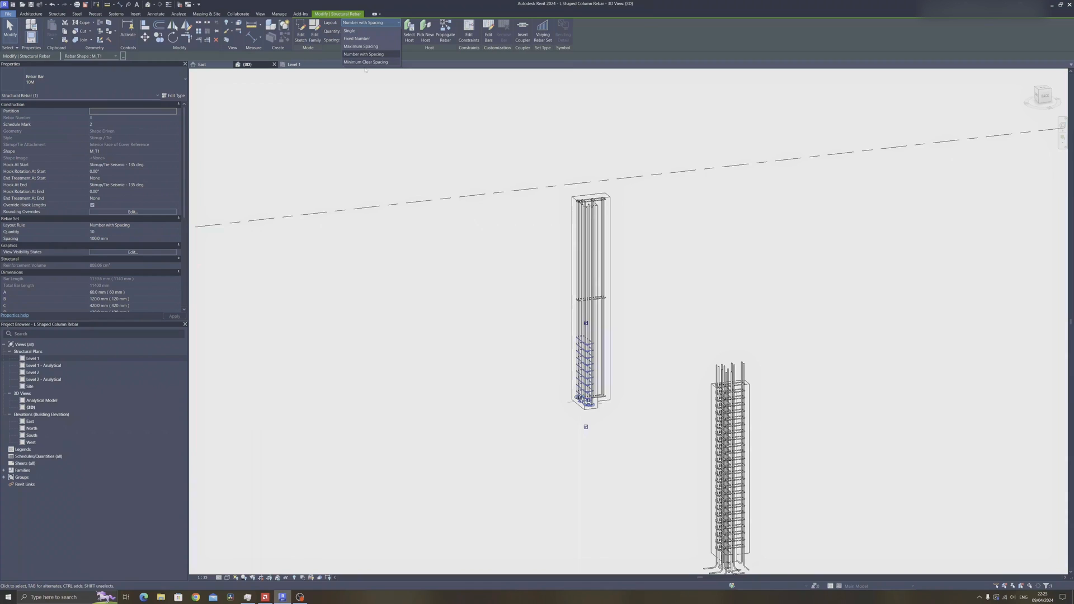
left_click(366, 62)
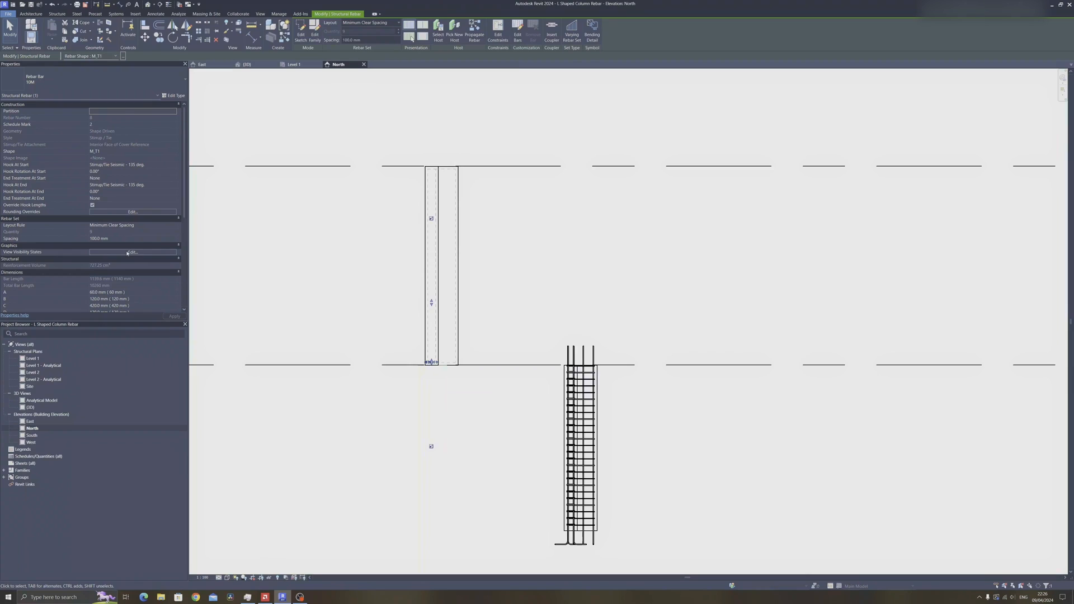
- Make the ties unobscured in the North elevation, change its view scale, and return to {3D}
left_click(133, 252)
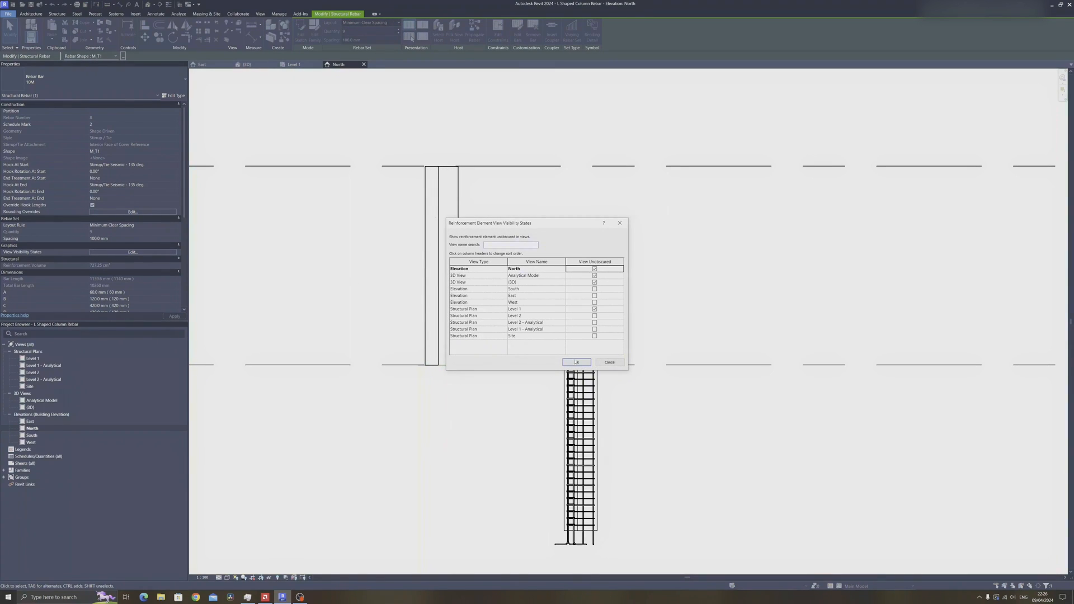
left_click(576, 362)
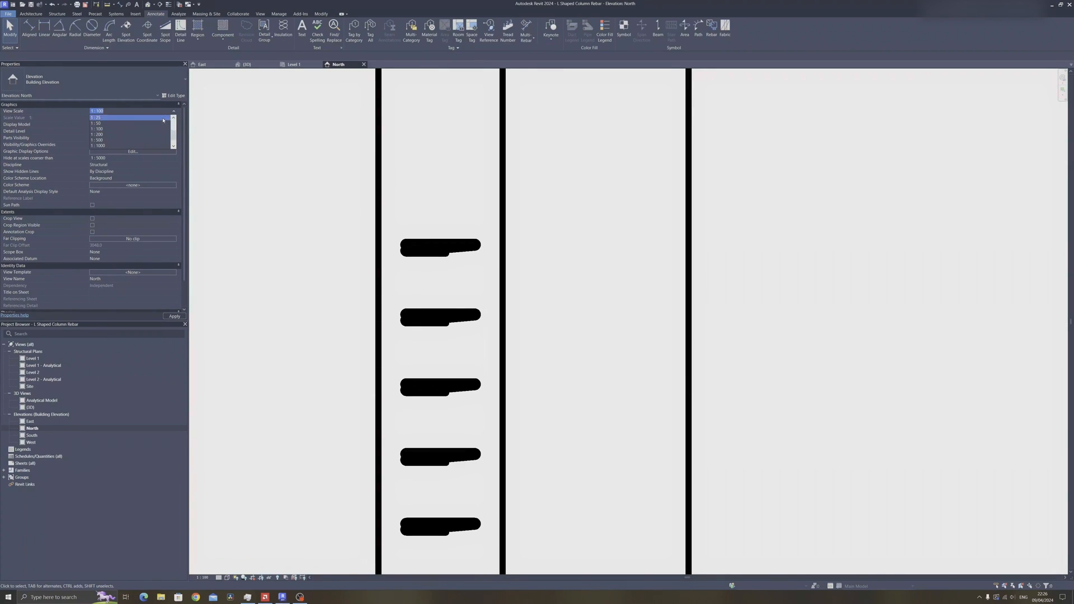
left_click(101, 117)
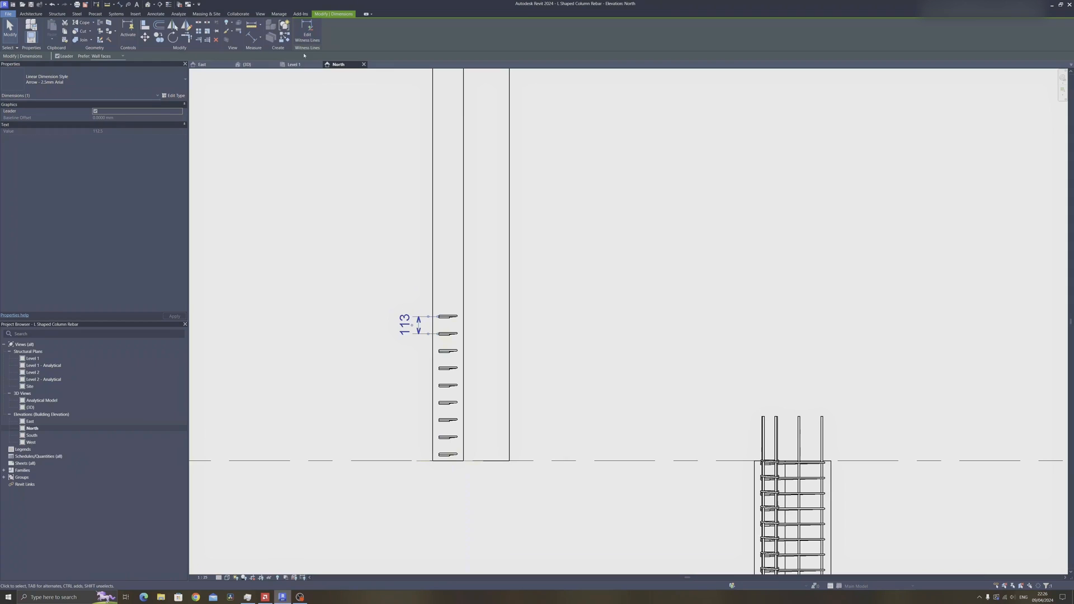
left_click(246, 64)
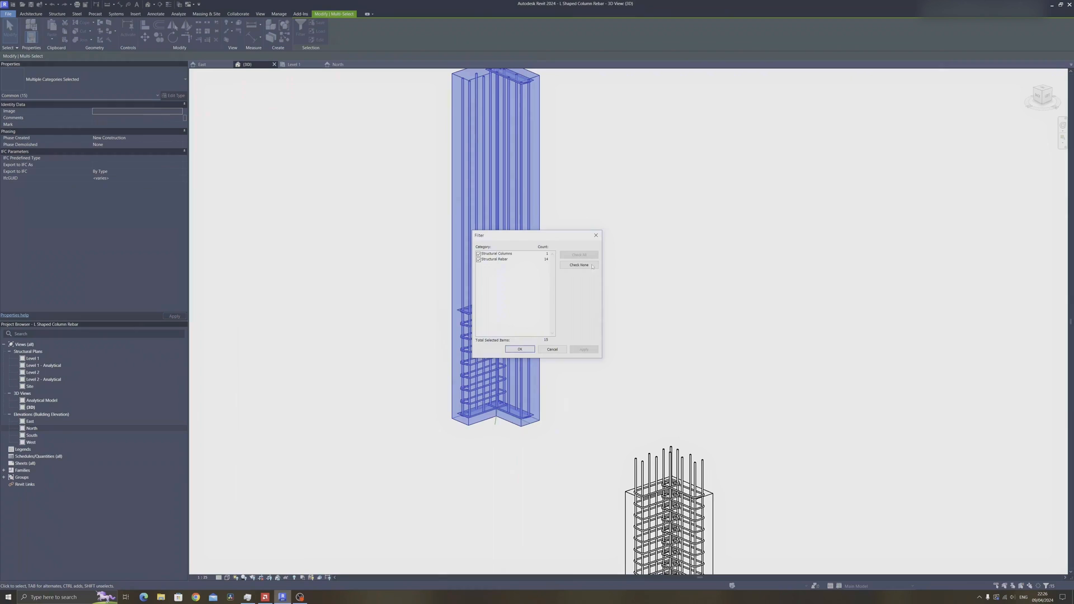
- Filter the selection down to rebar and set its view visibility states
left_click(478, 254)
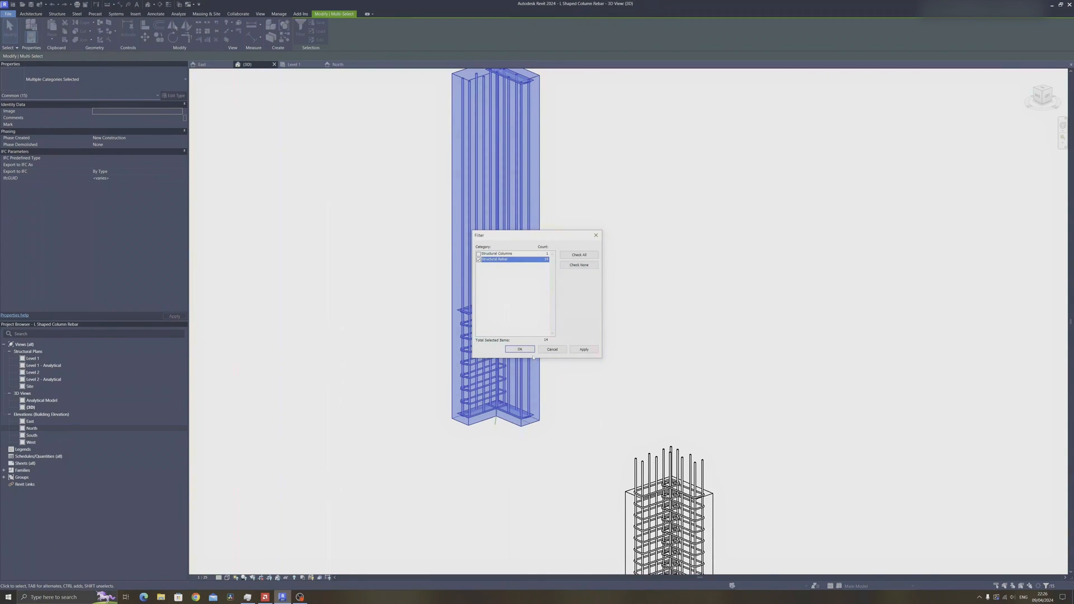
left_click(520, 350)
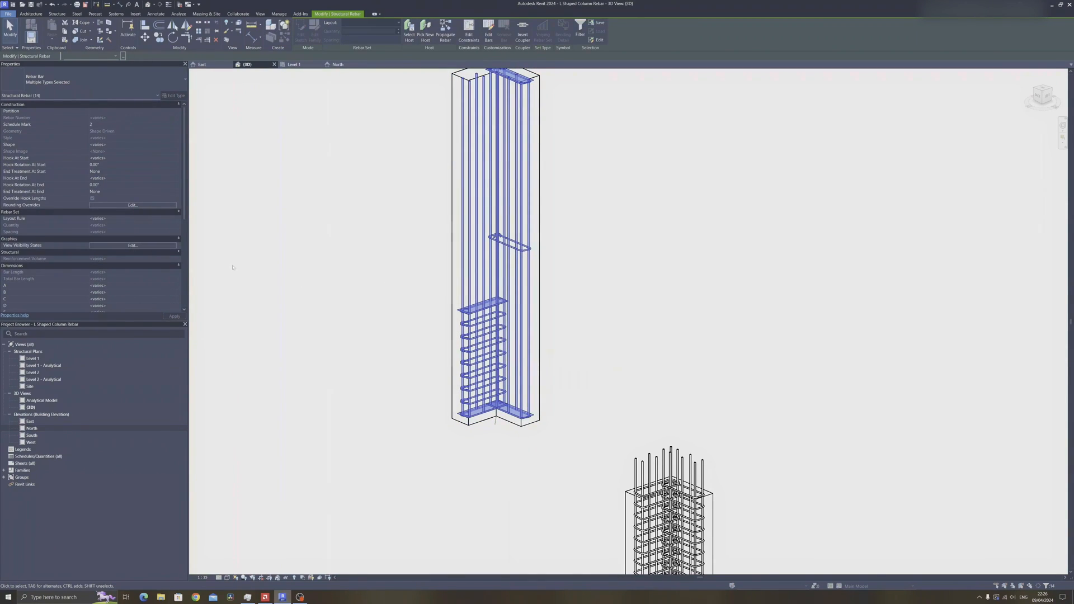
left_click(133, 245)
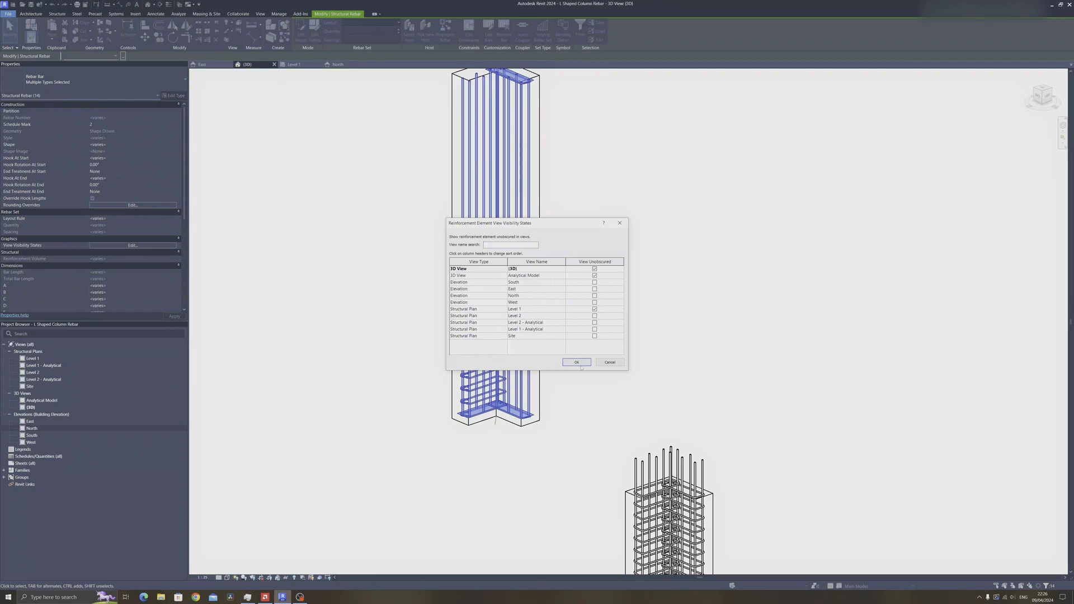
left_click(577, 362)
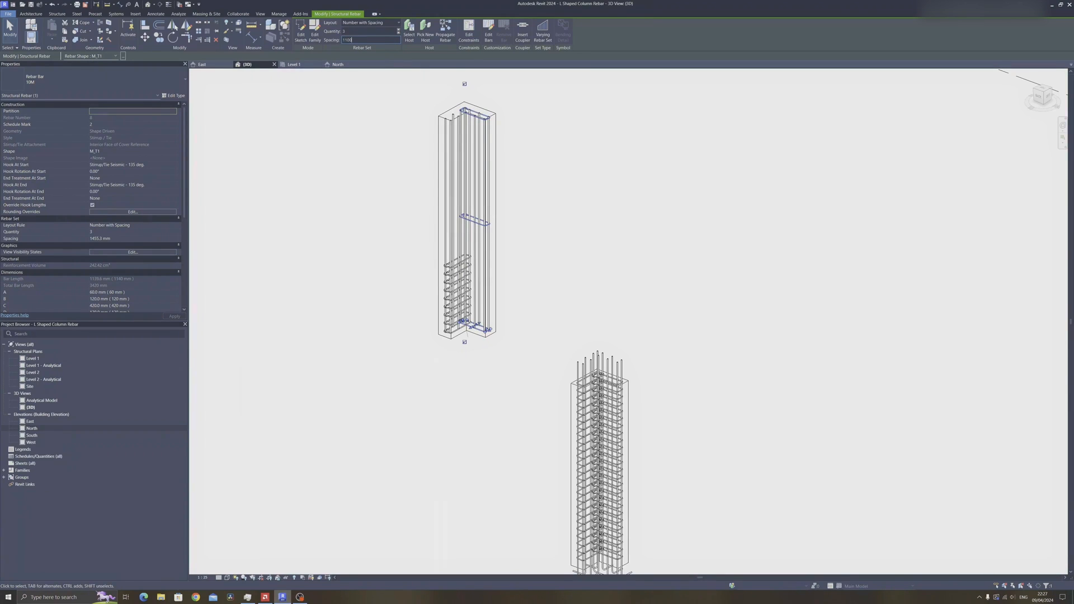
- Enter 1100, set the tie layout to Number with Spacing, and pick a vertical bar
type("1100")
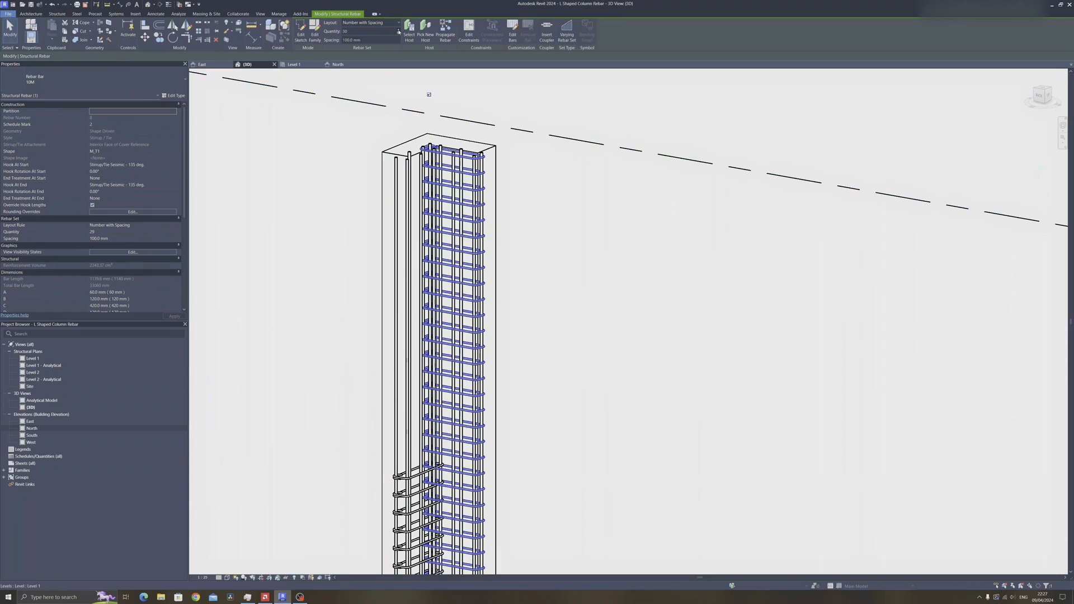
left_click(397, 22)
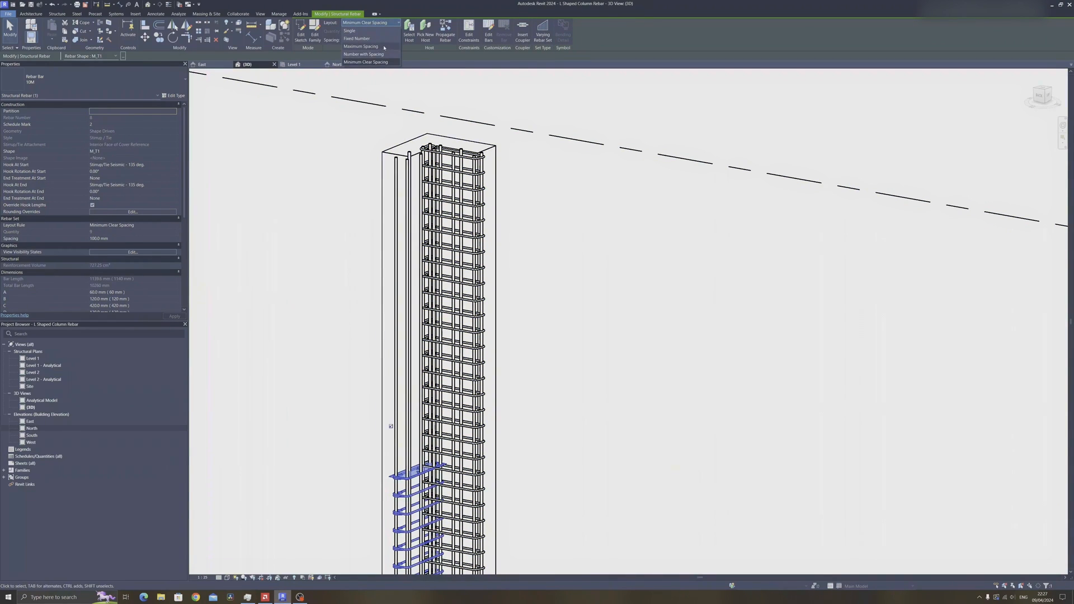
left_click(363, 54)
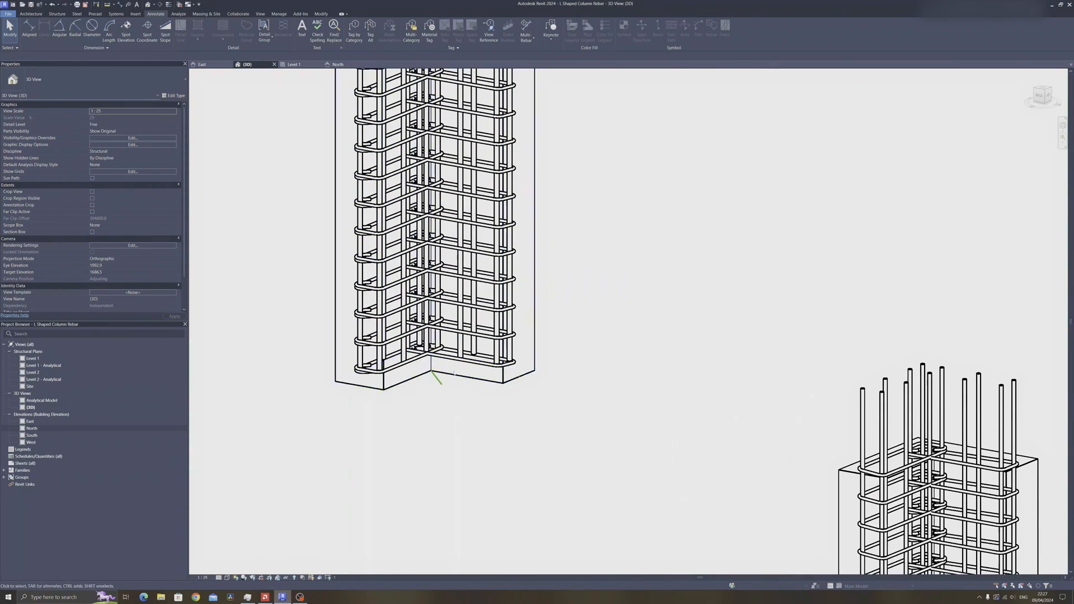
left_click(395, 200)
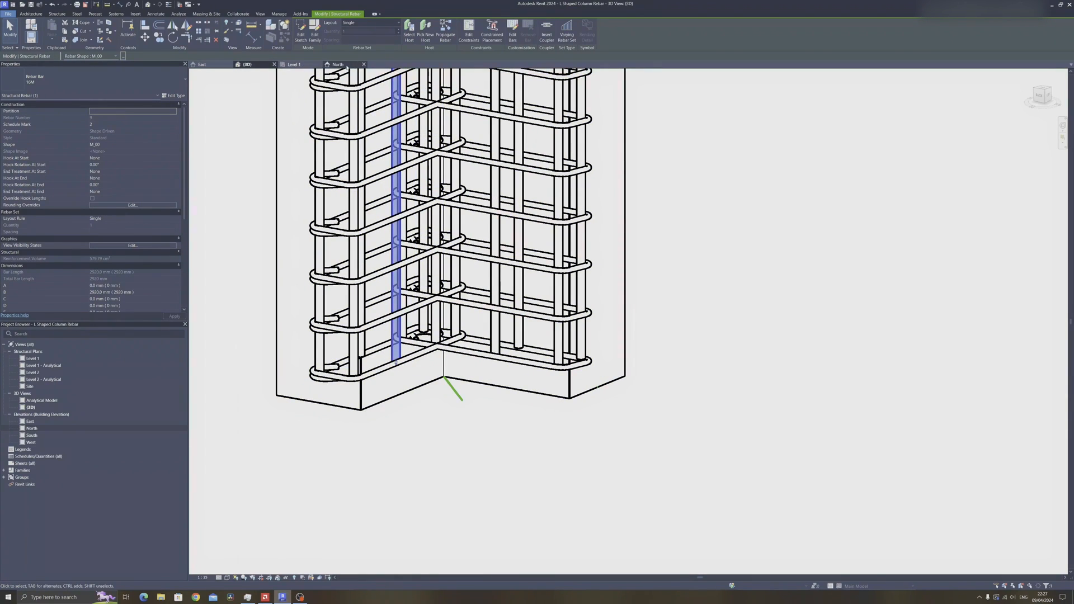
- In the North elevation, filter to rebar and make it unobscured
left_click(337, 64)
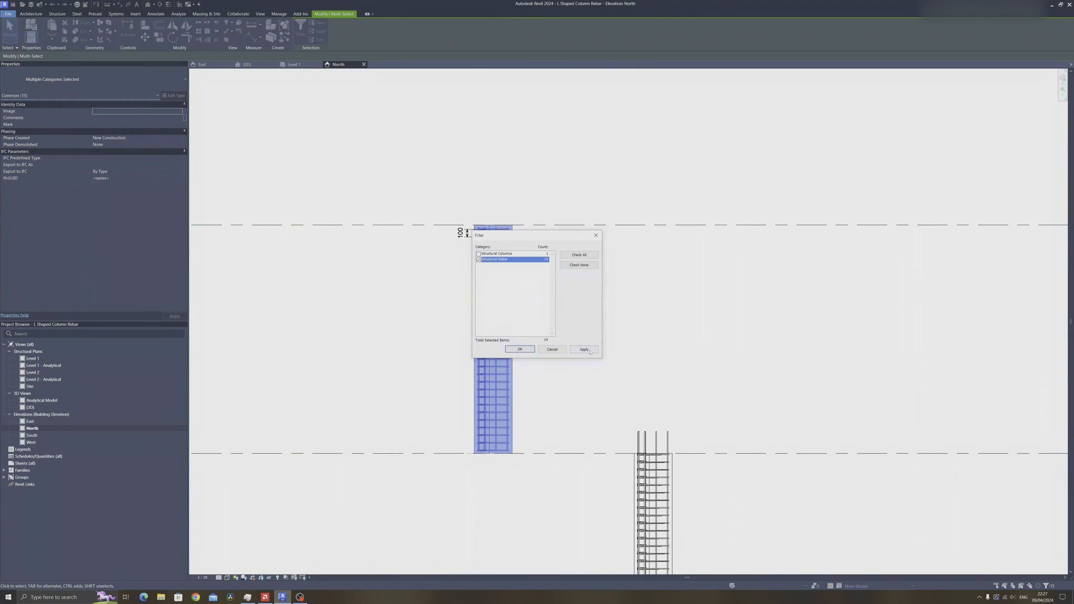
left_click(583, 349)
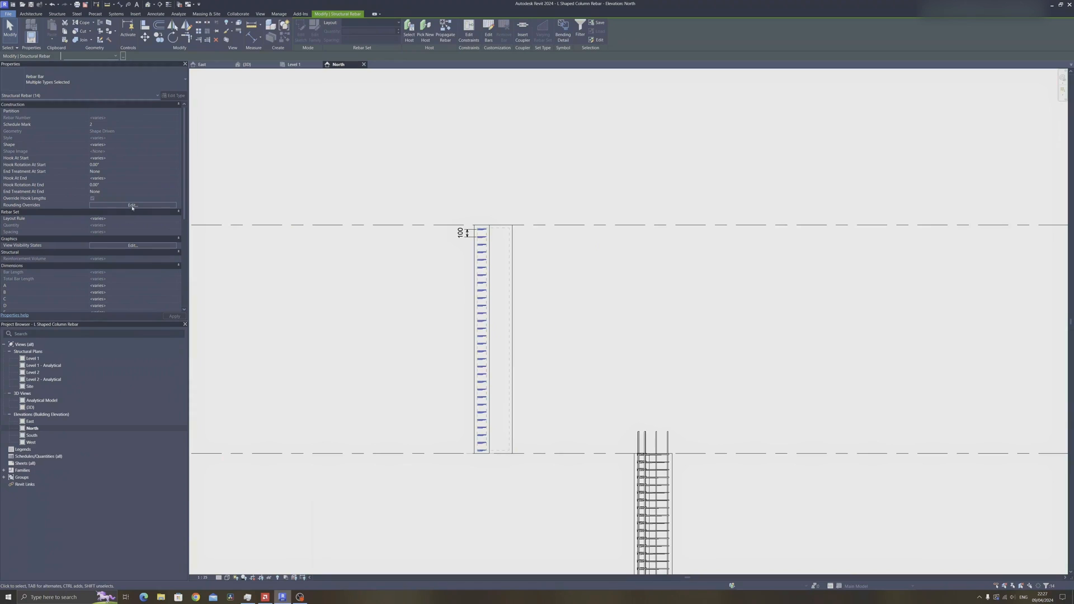
left_click(132, 245)
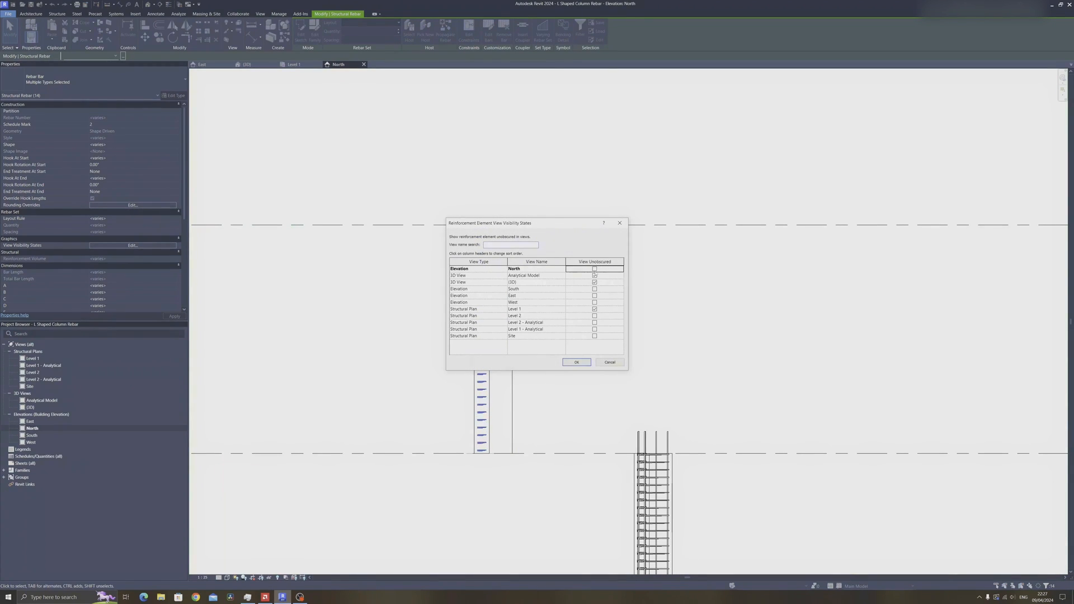
left_click(577, 363)
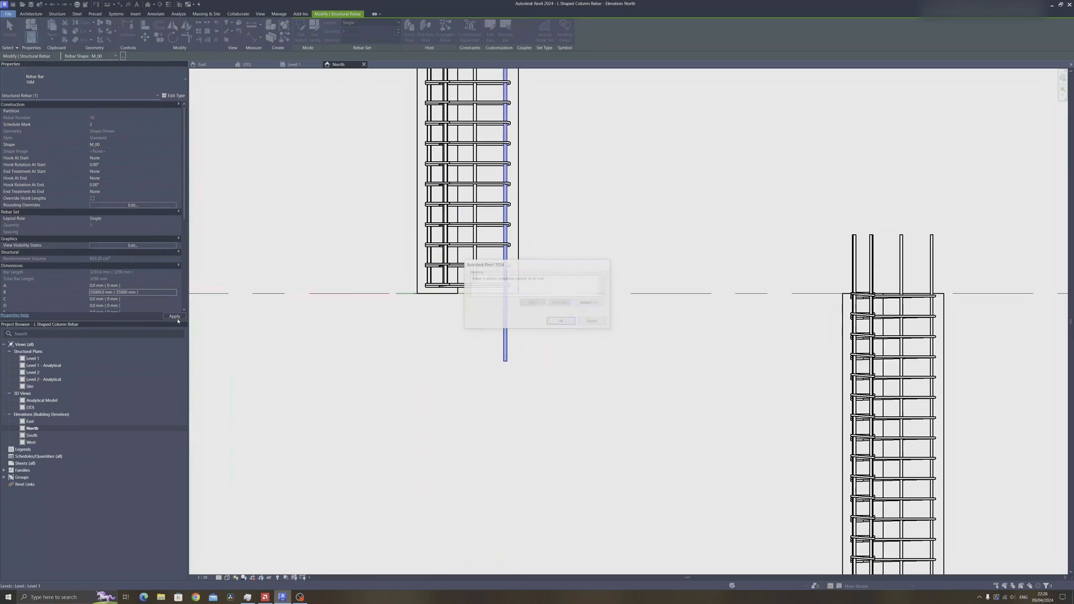
- Lengthen the vertical bar past the base and set Hook At Start to Standard - 90 deg
left_click(561, 322)
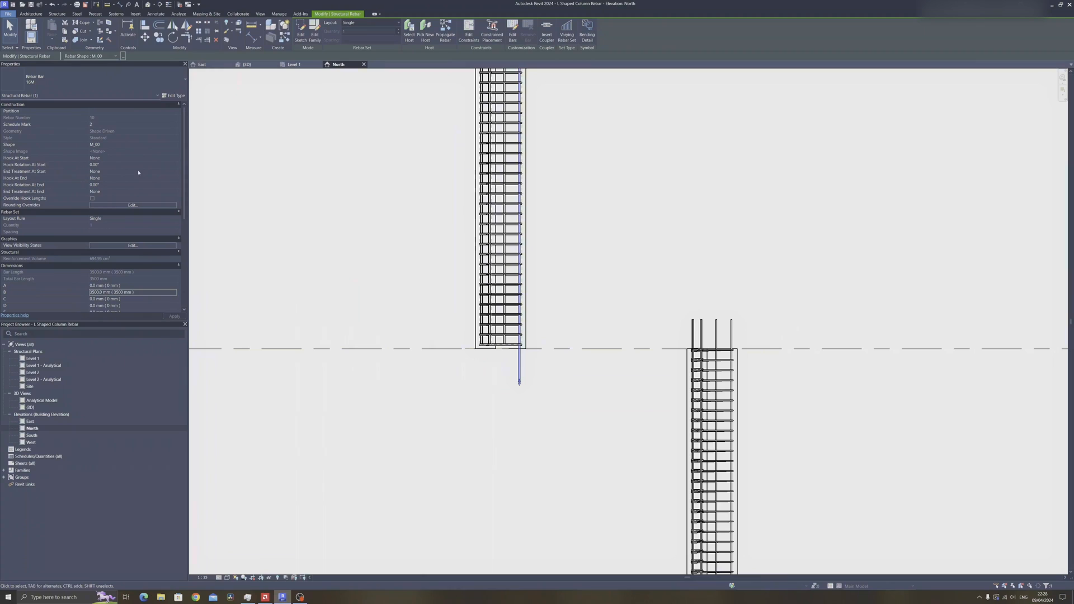
left_click(132, 158)
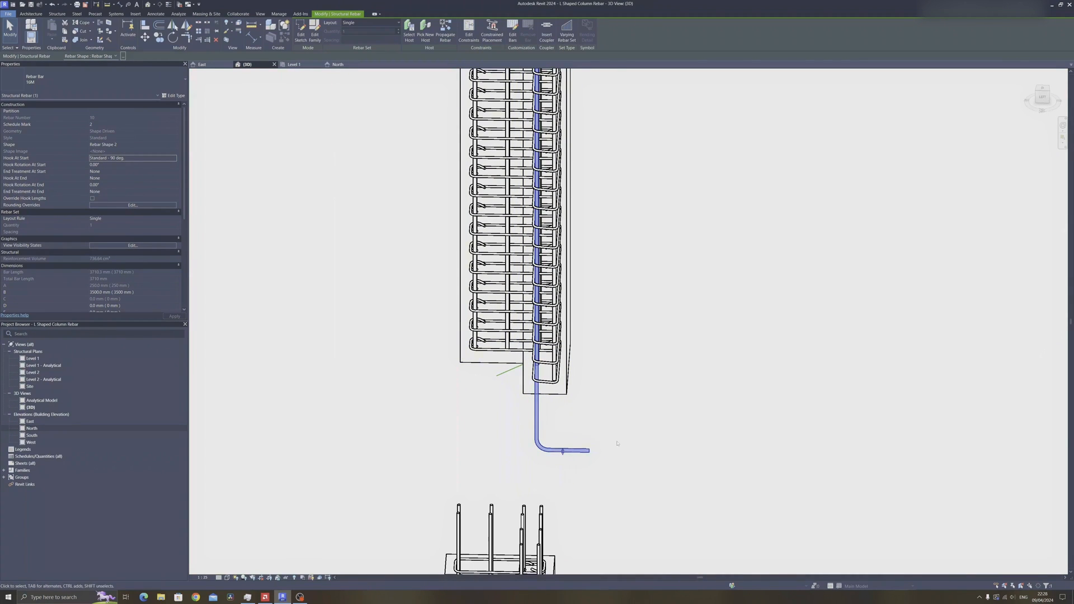
mouse_move(710, 437)
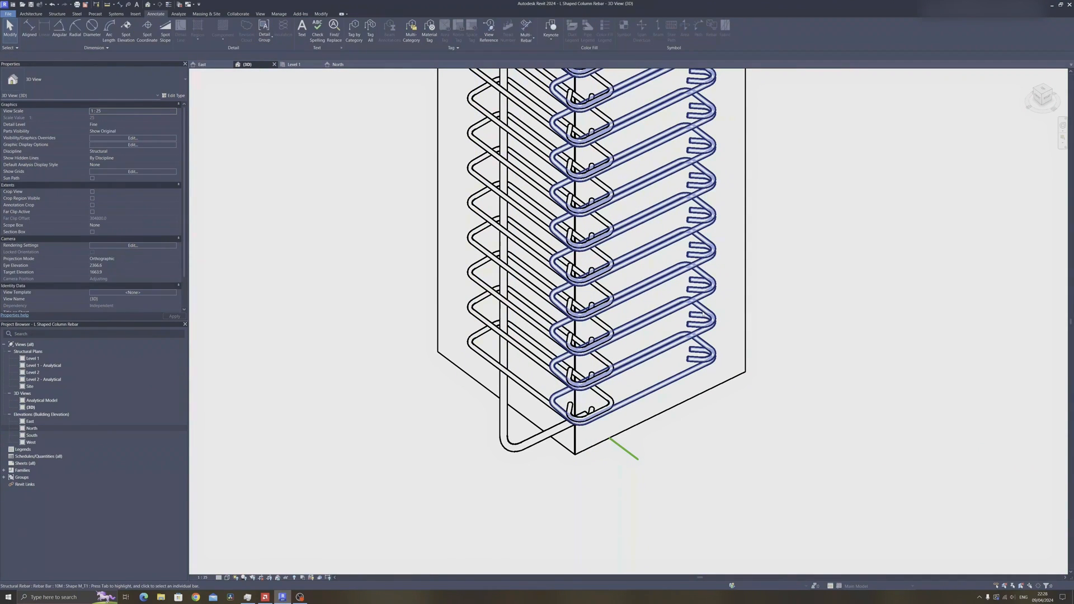
left_click(294, 64)
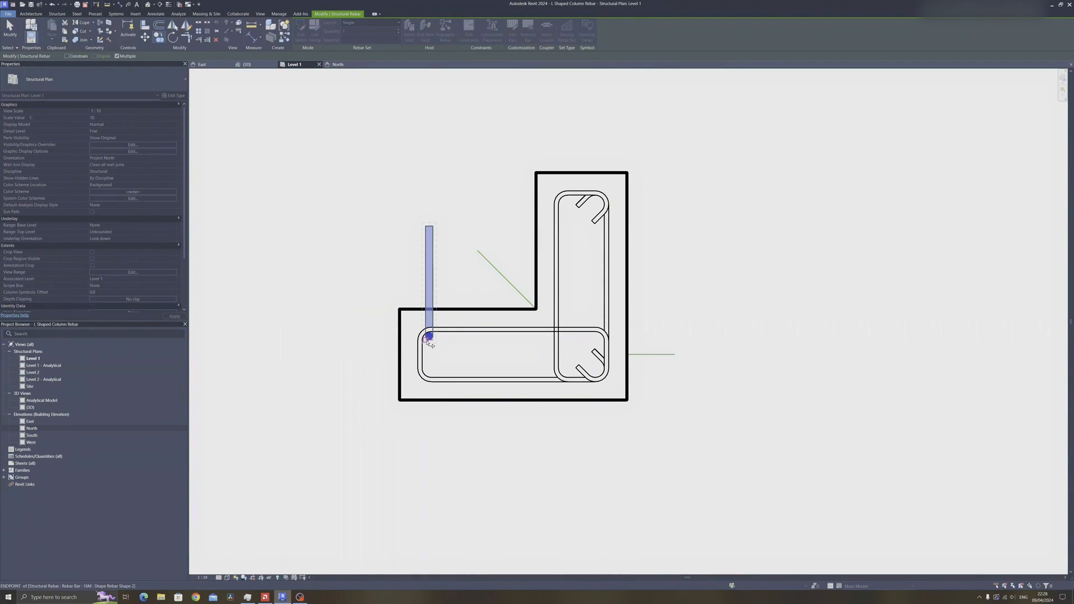
- Copy the hooked bar to the other corners and mirror the bars across the column diagonal
left_click(429, 350)
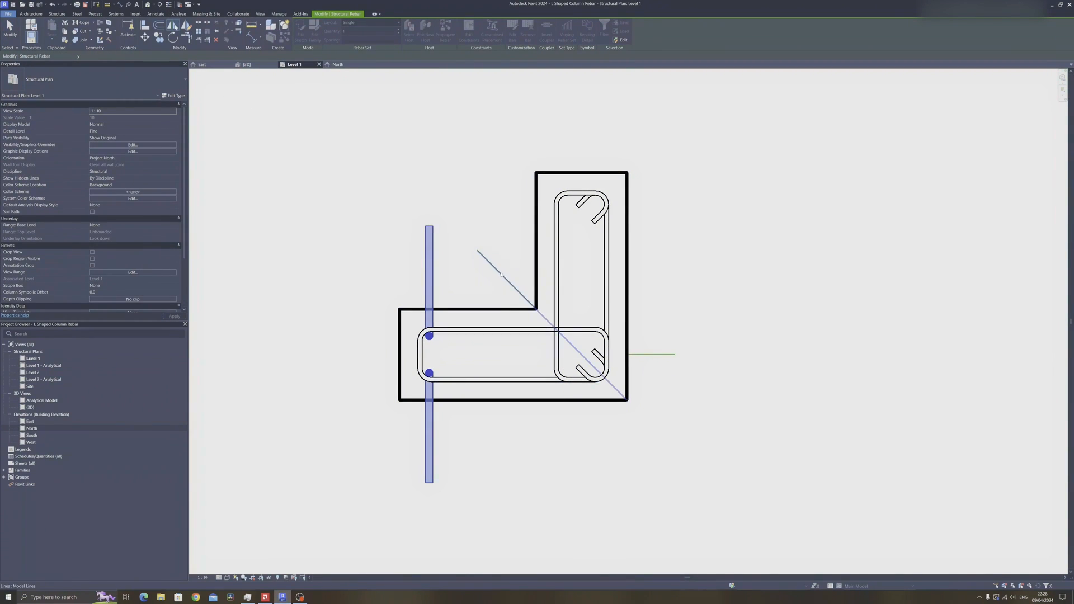
left_click(149, 14)
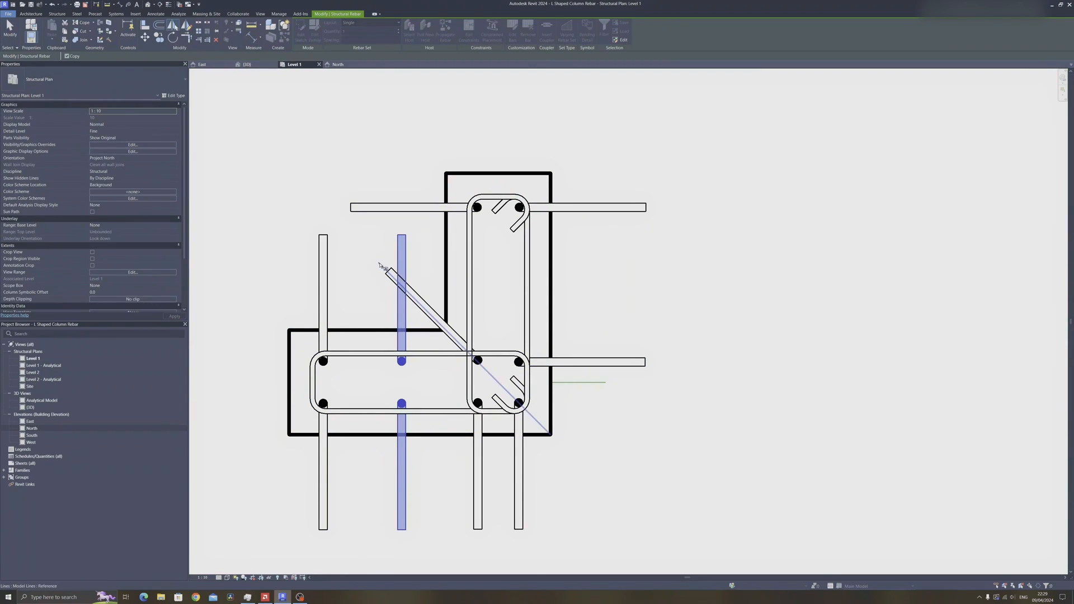
left_click(246, 64)
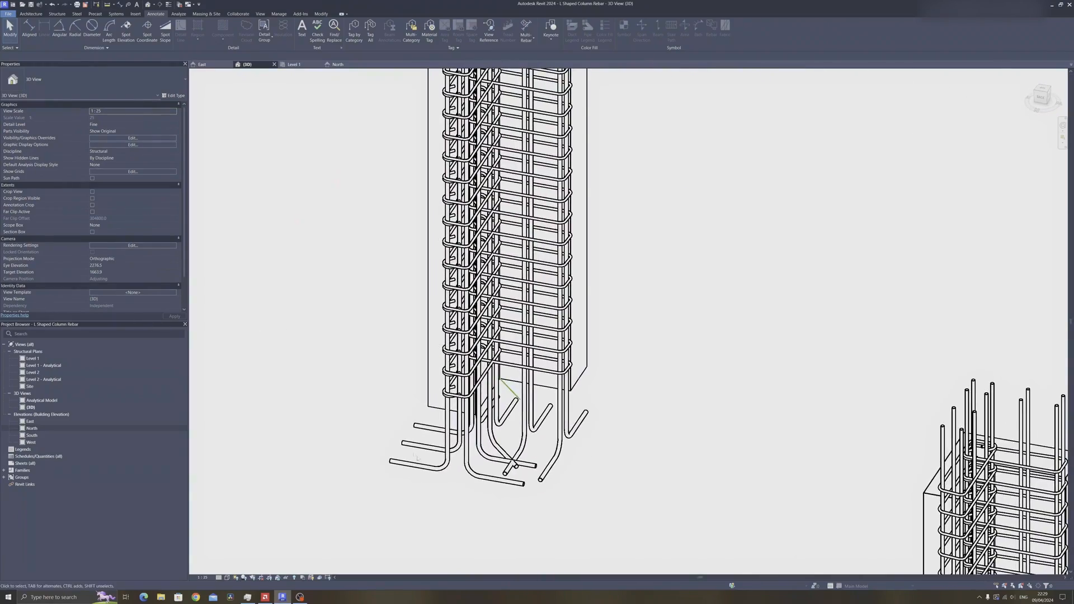
left_click(513, 413)
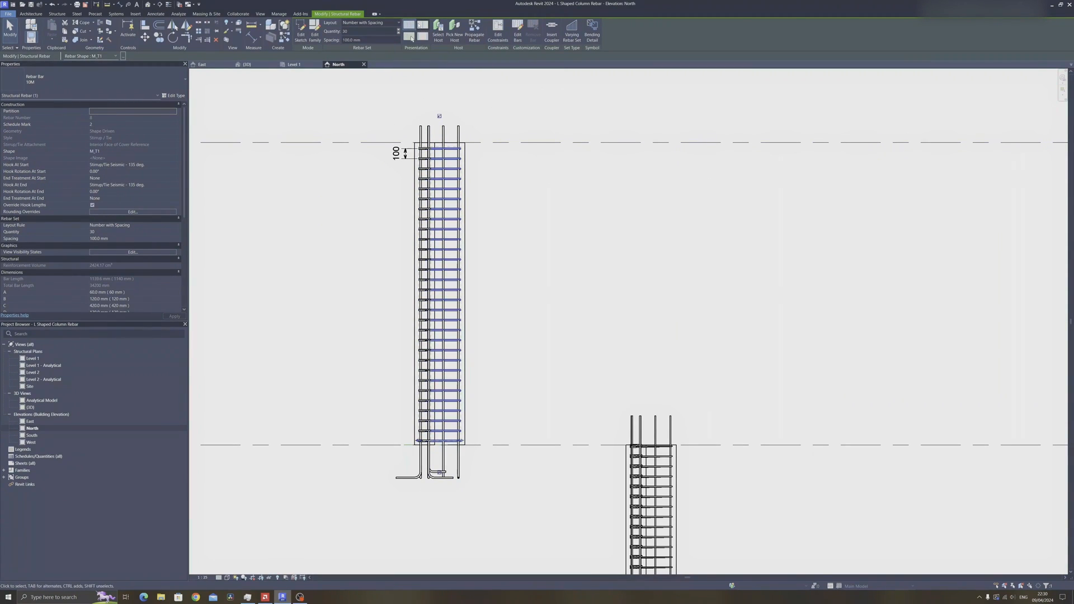
mouse_move(407, 38)
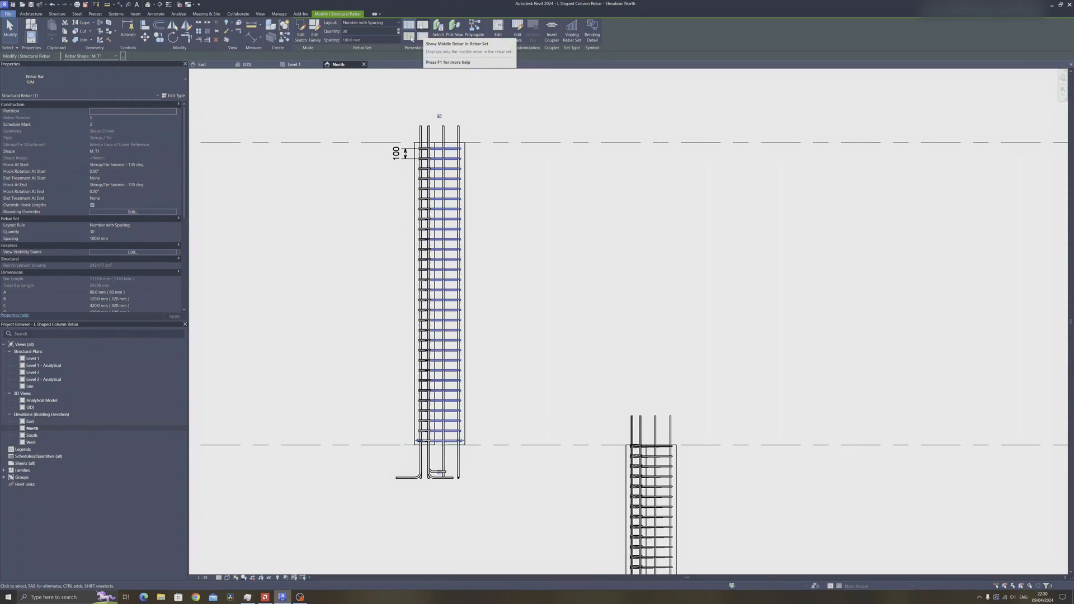
- Try Show Middle and Show First and Last, then pick specific ties to display
left_click(409, 28)
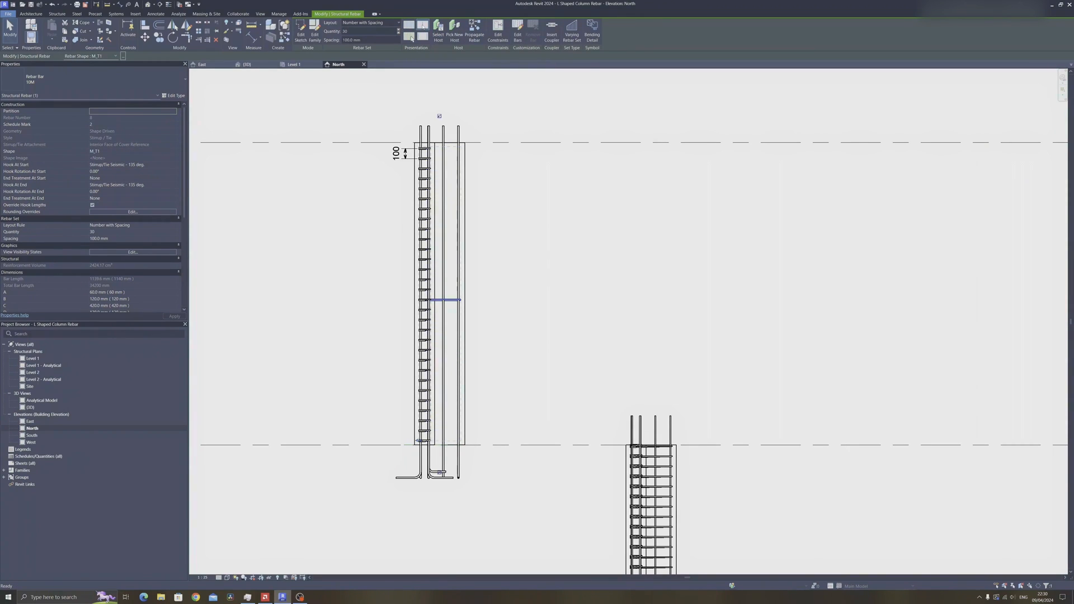
mouse_move(411, 39)
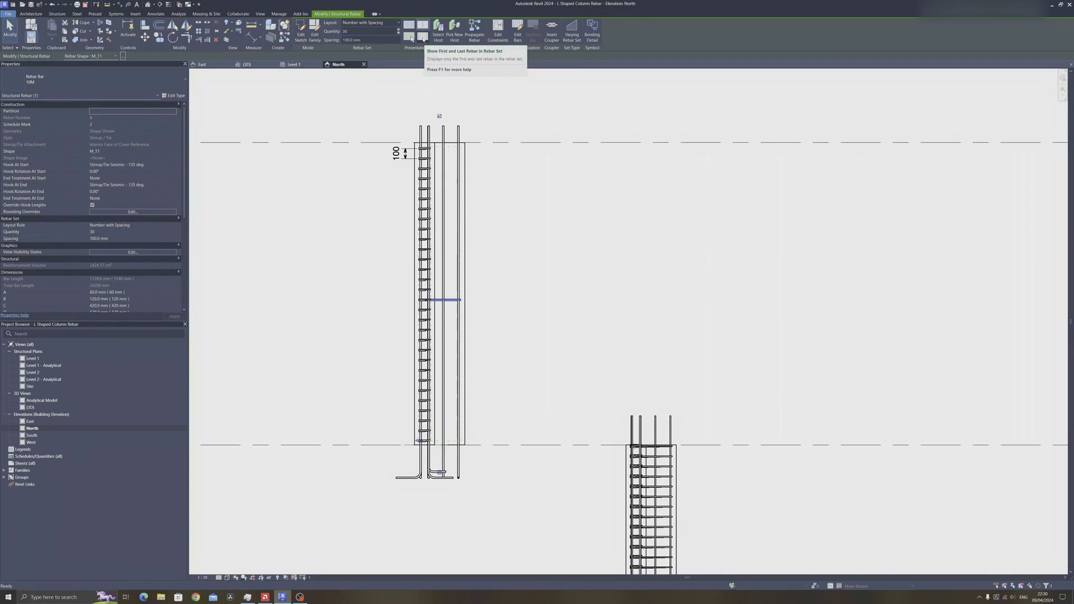
left_click(409, 37)
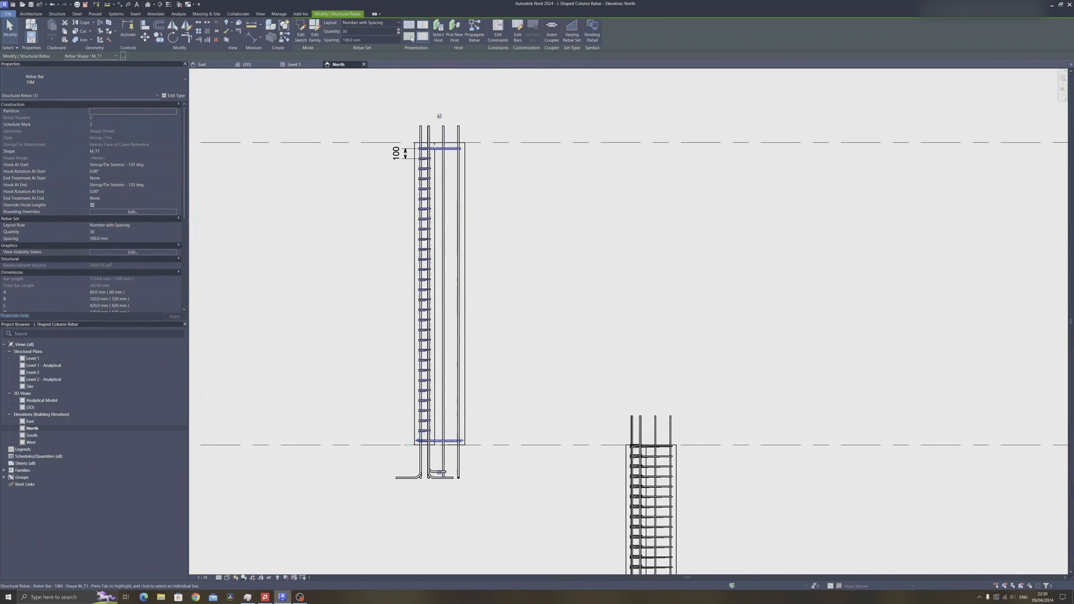
mouse_move(411, 37)
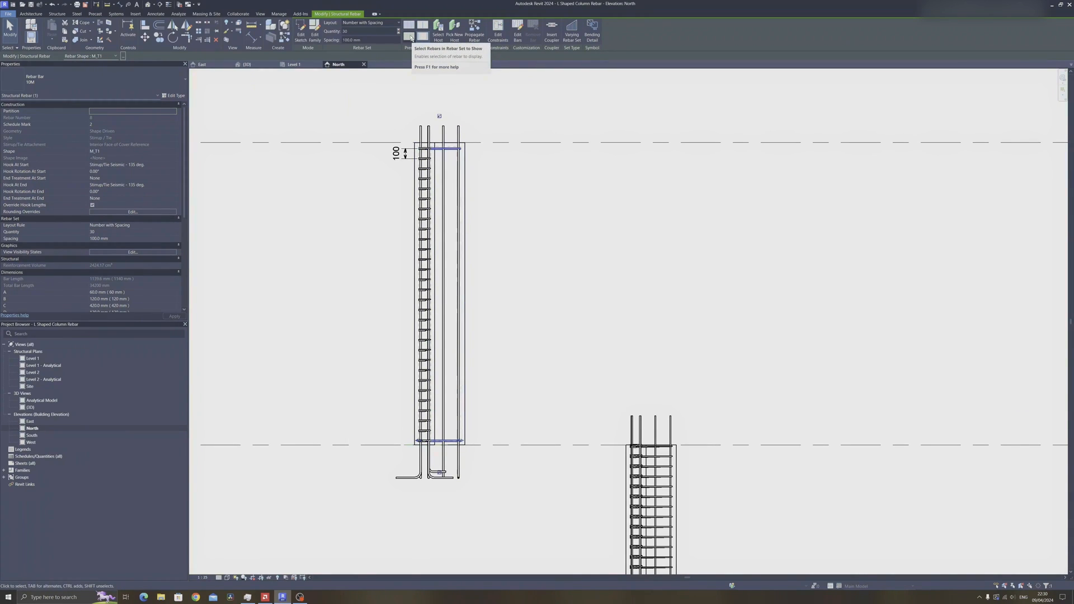
left_click(412, 32)
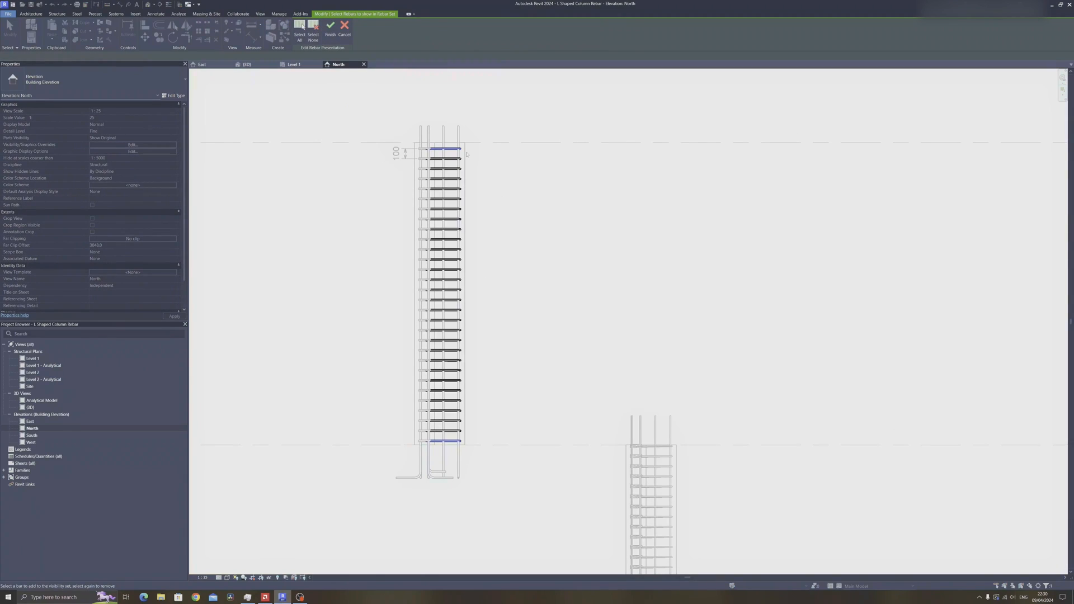
left_click(438, 189)
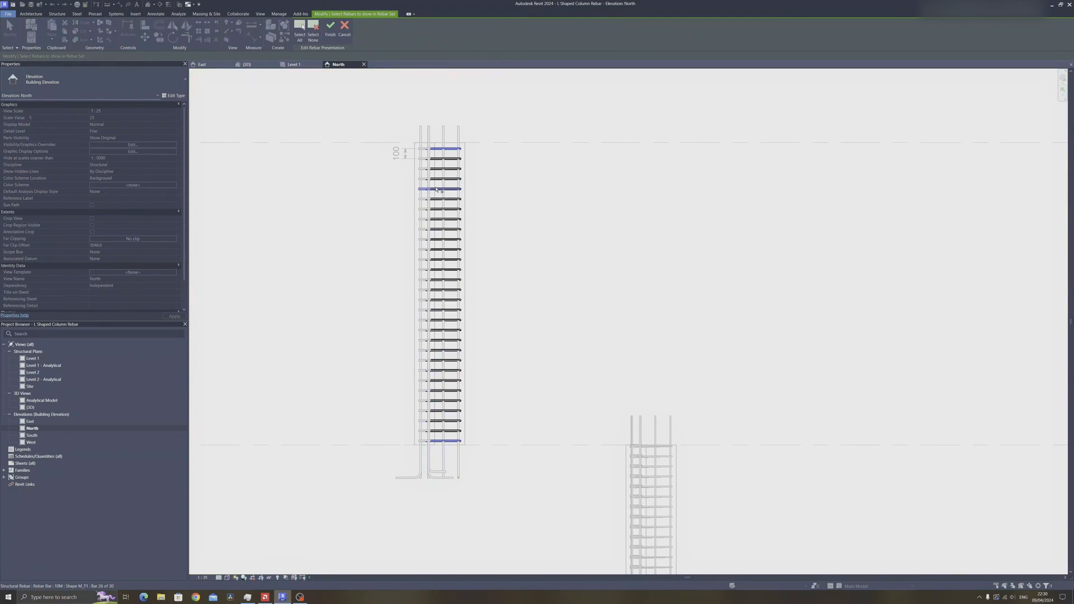
left_click(332, 26)
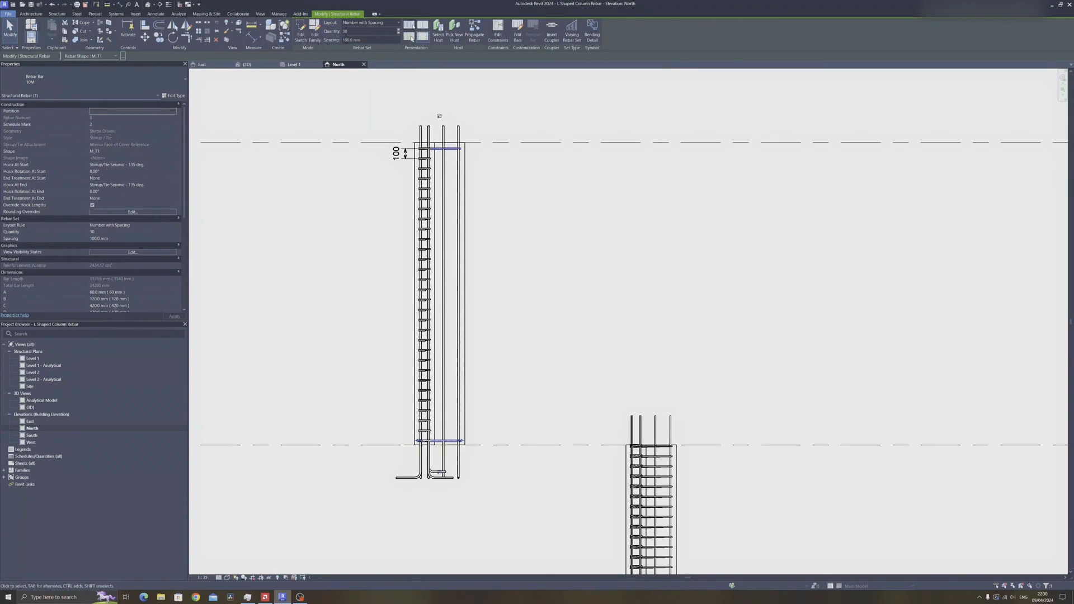